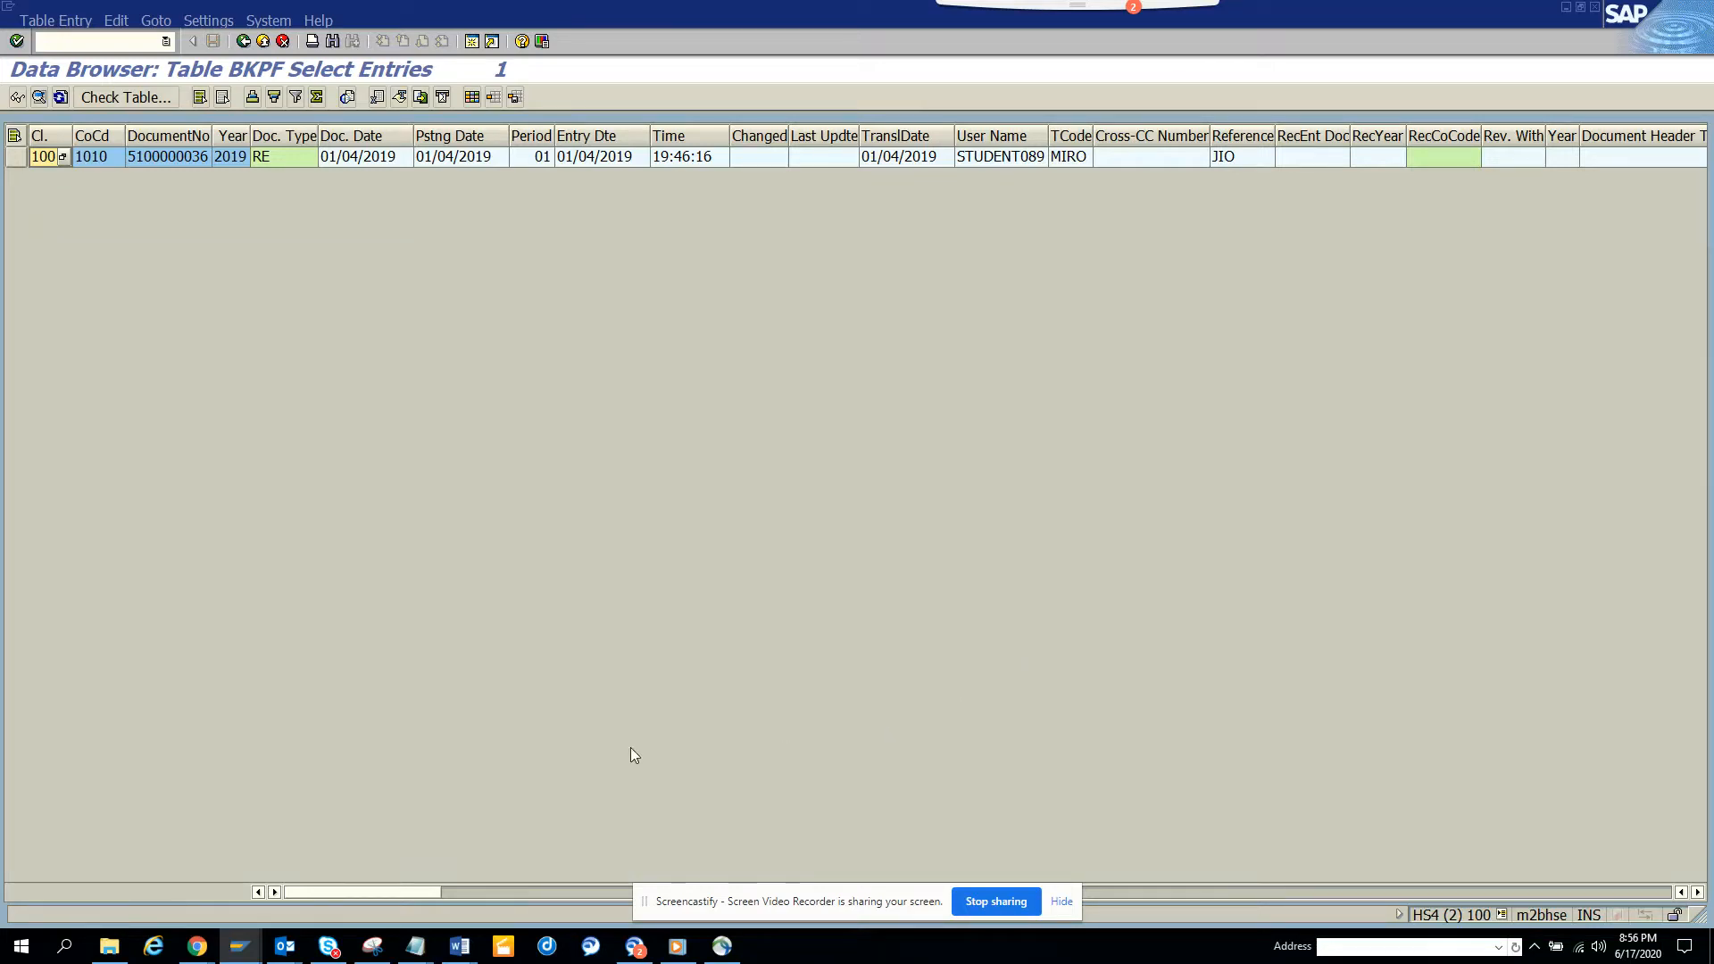
mouse_move(609, 755)
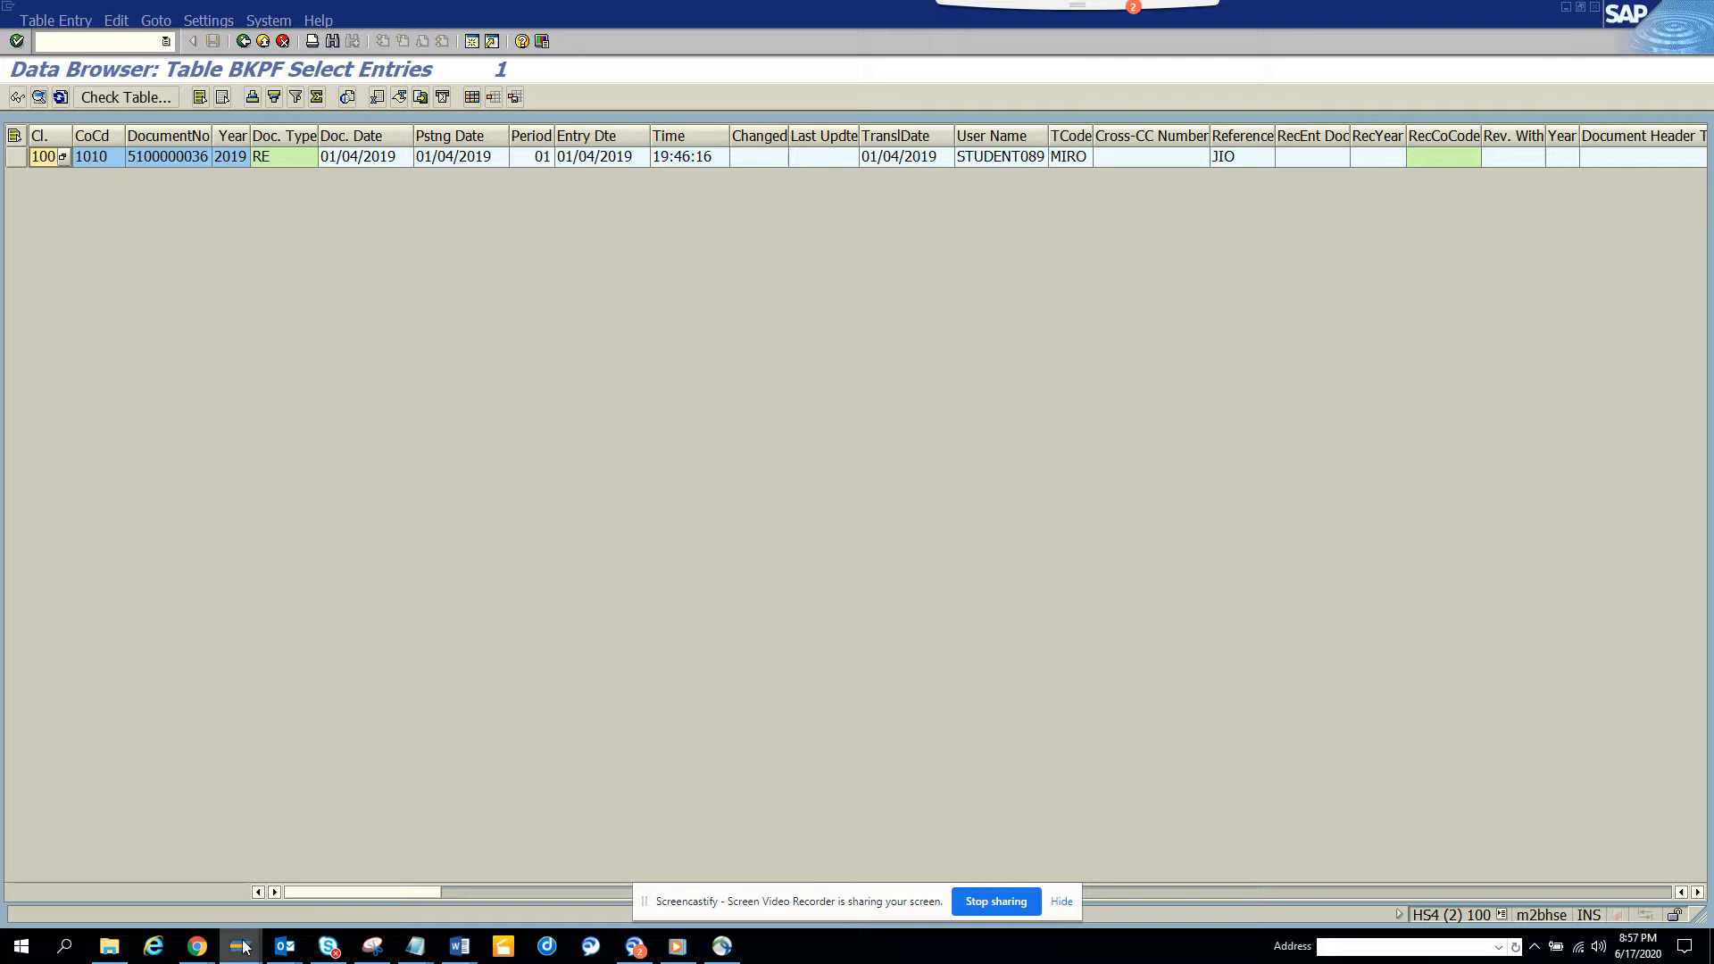
mouse_move(241, 946)
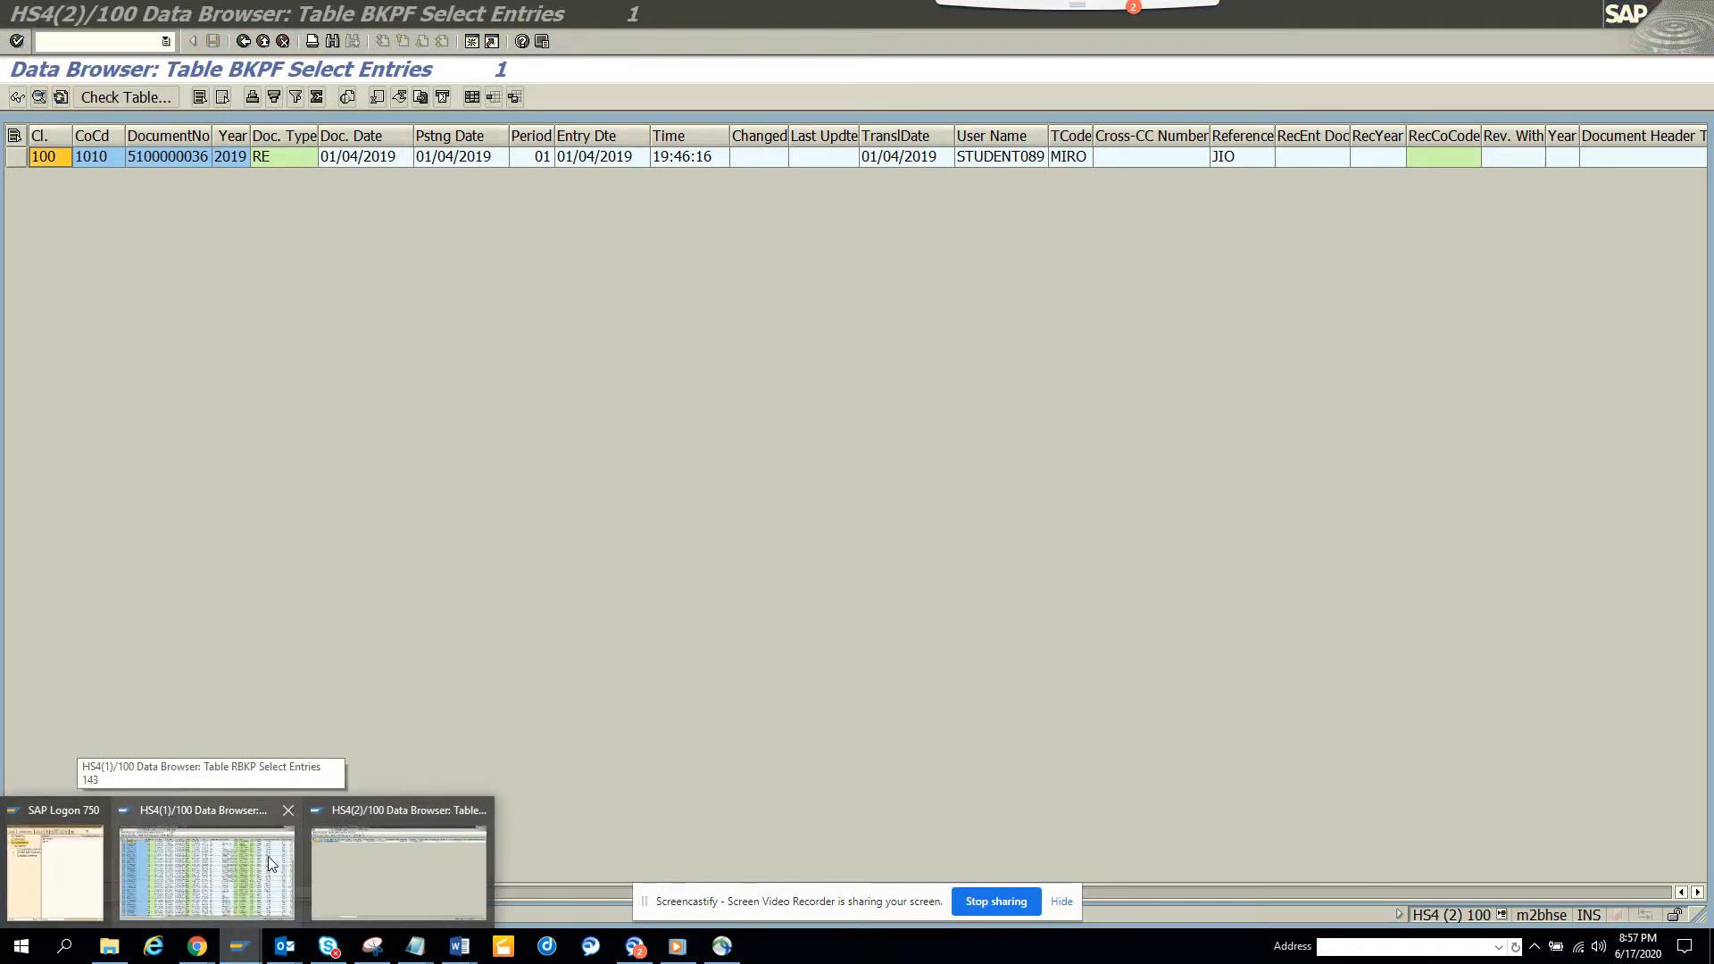
click(207, 870)
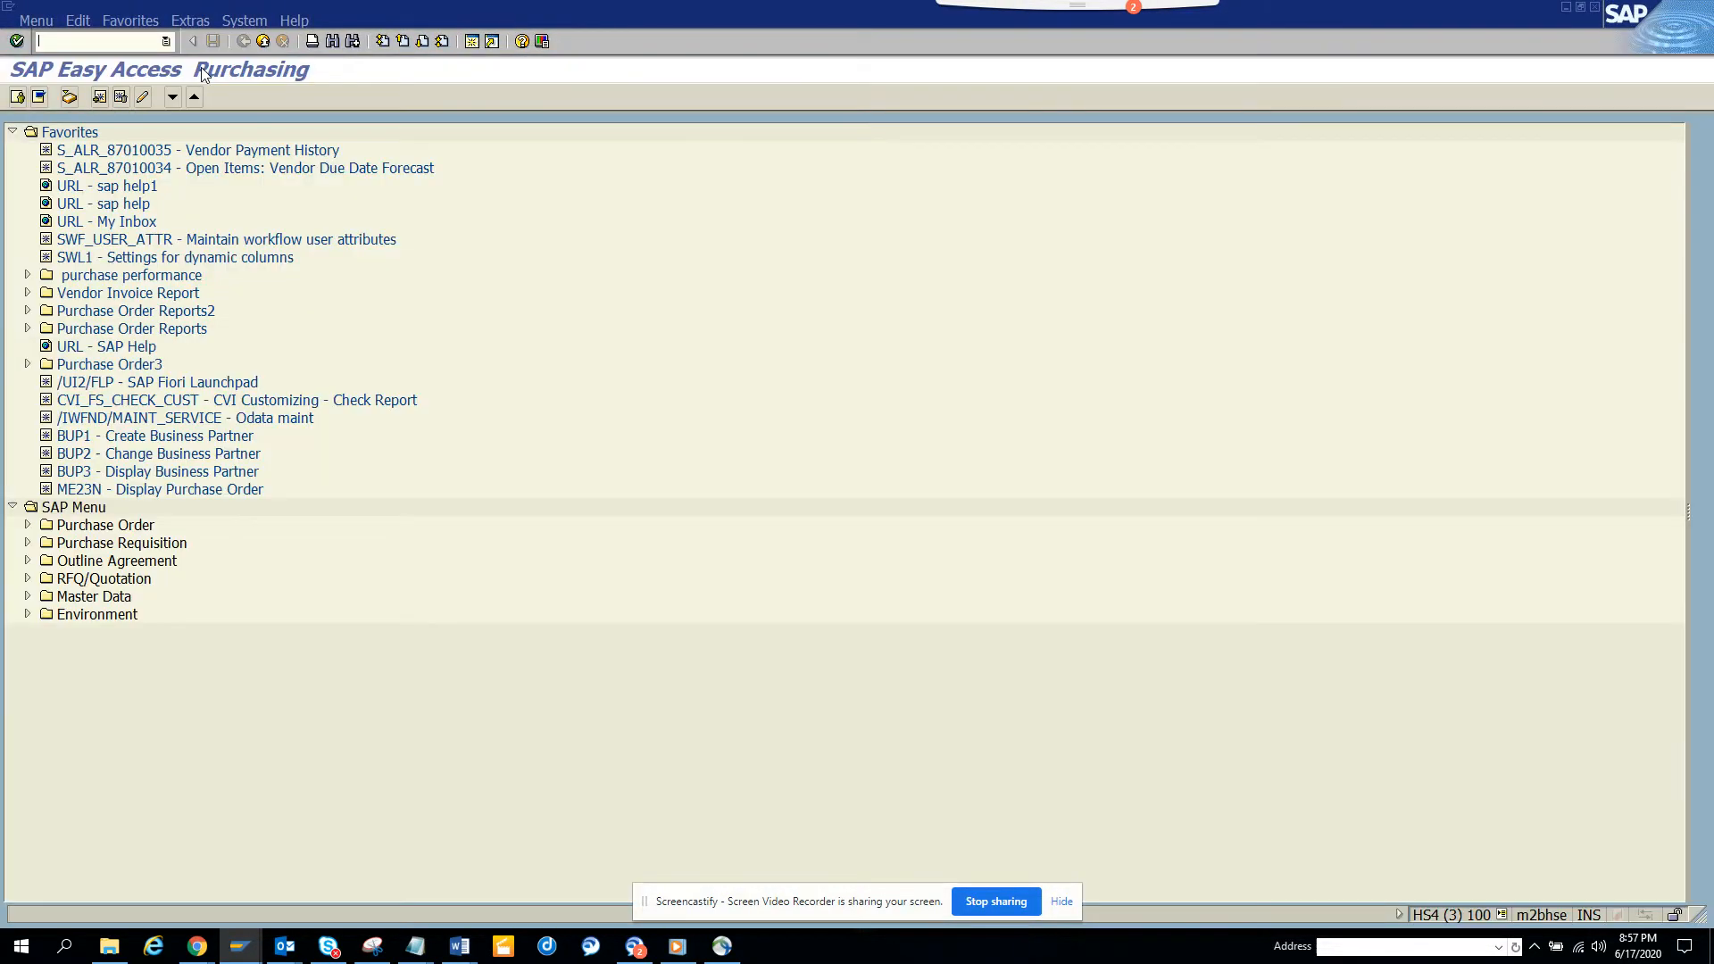
text(mir4)
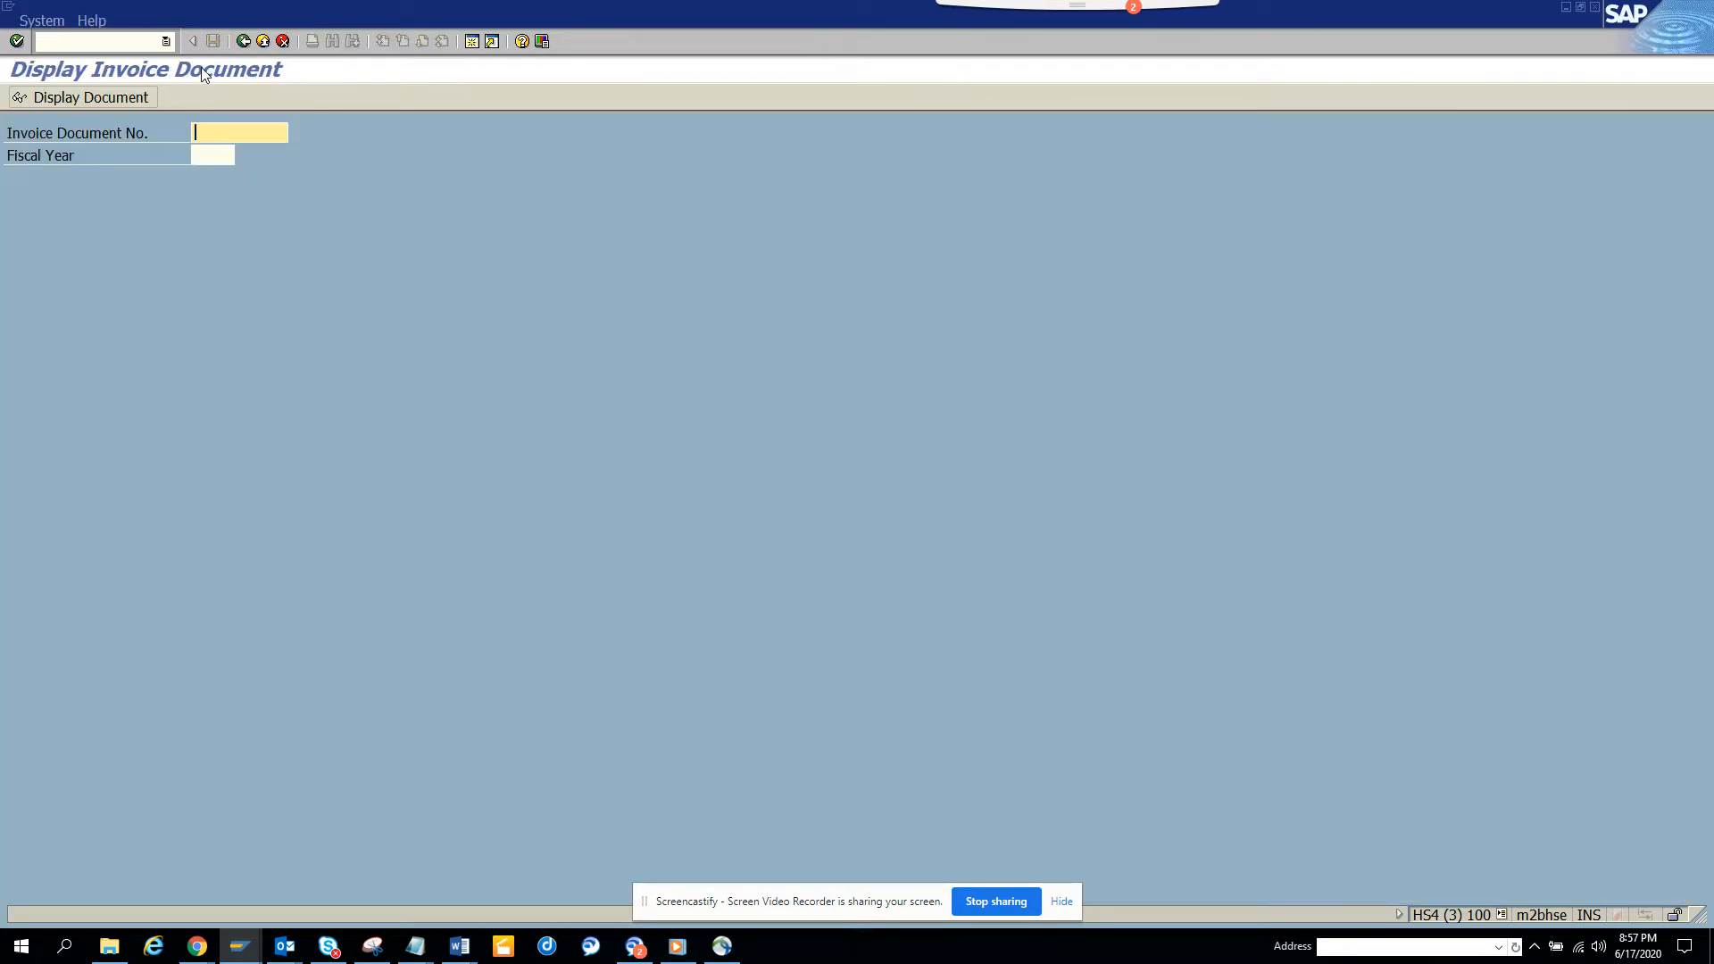
text(5100000119)
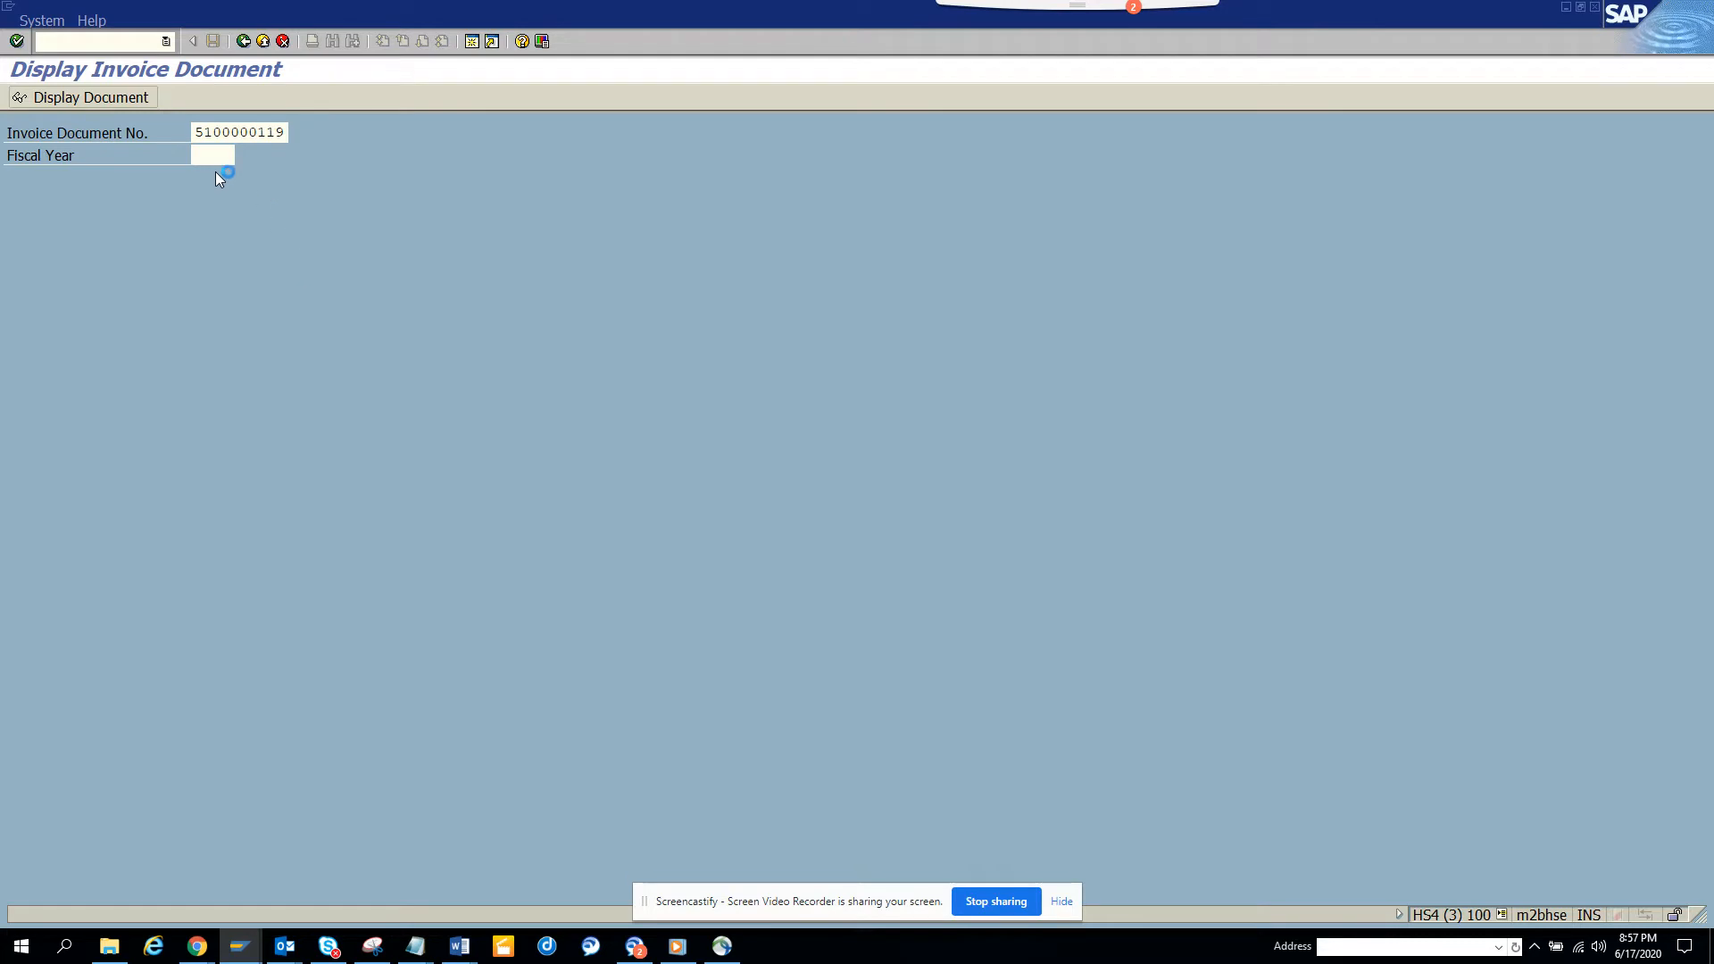
click(80, 96)
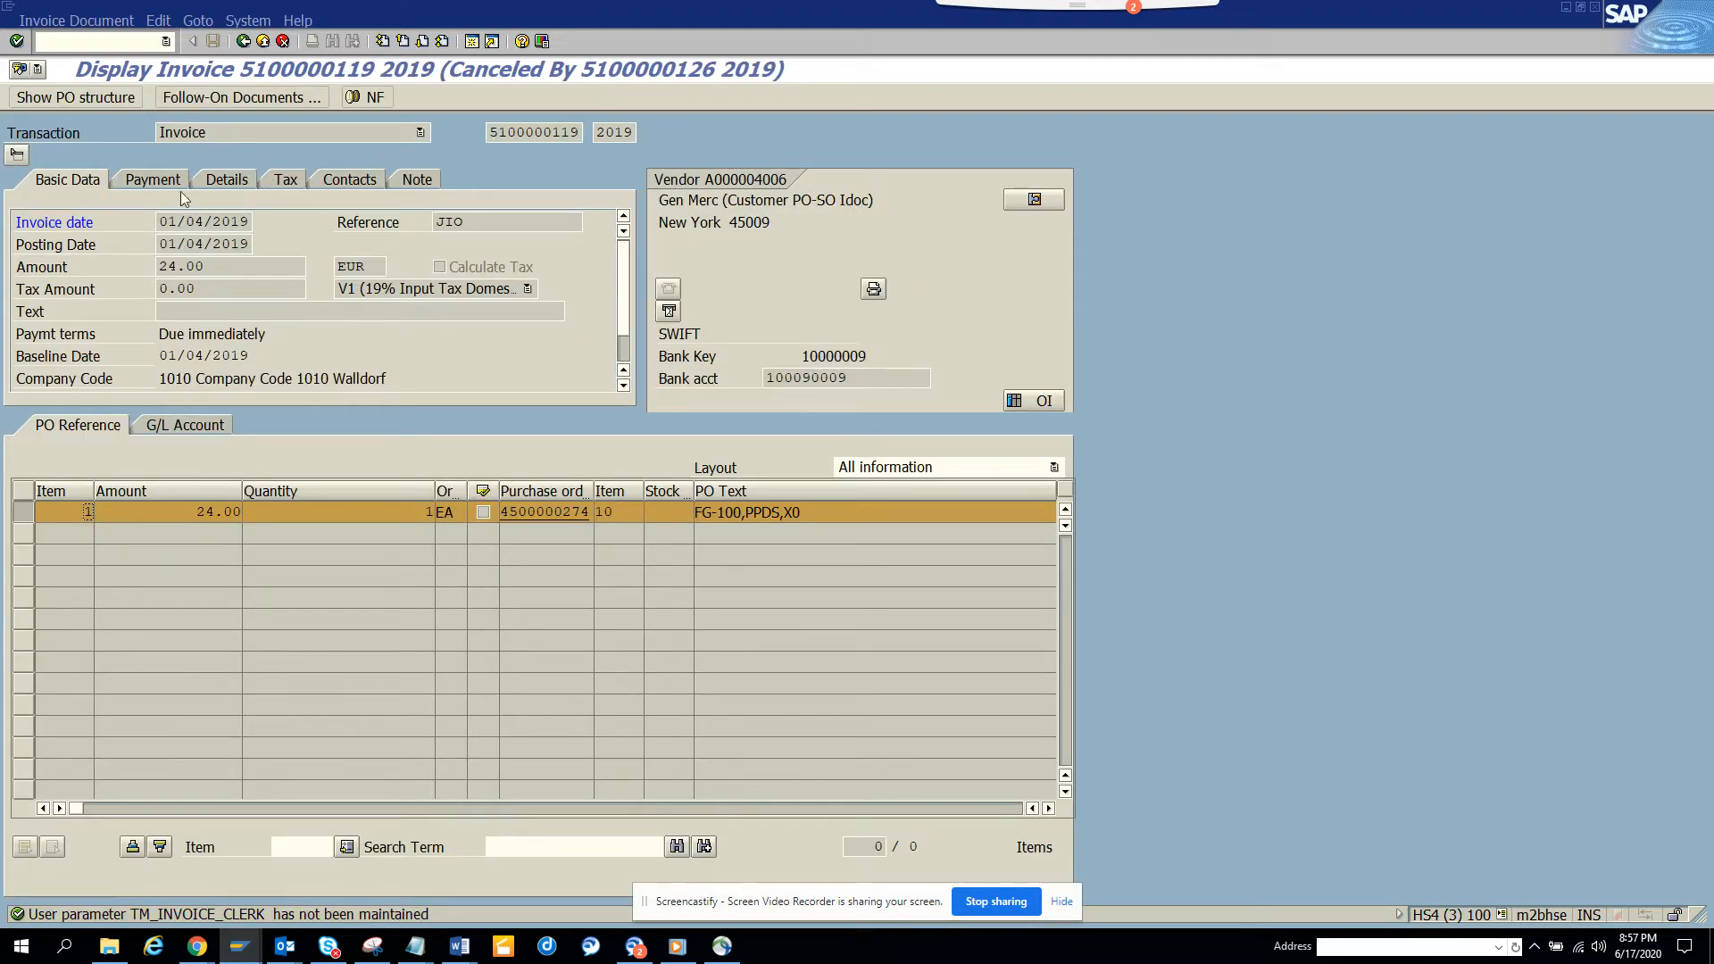
mouse_move(241, 96)
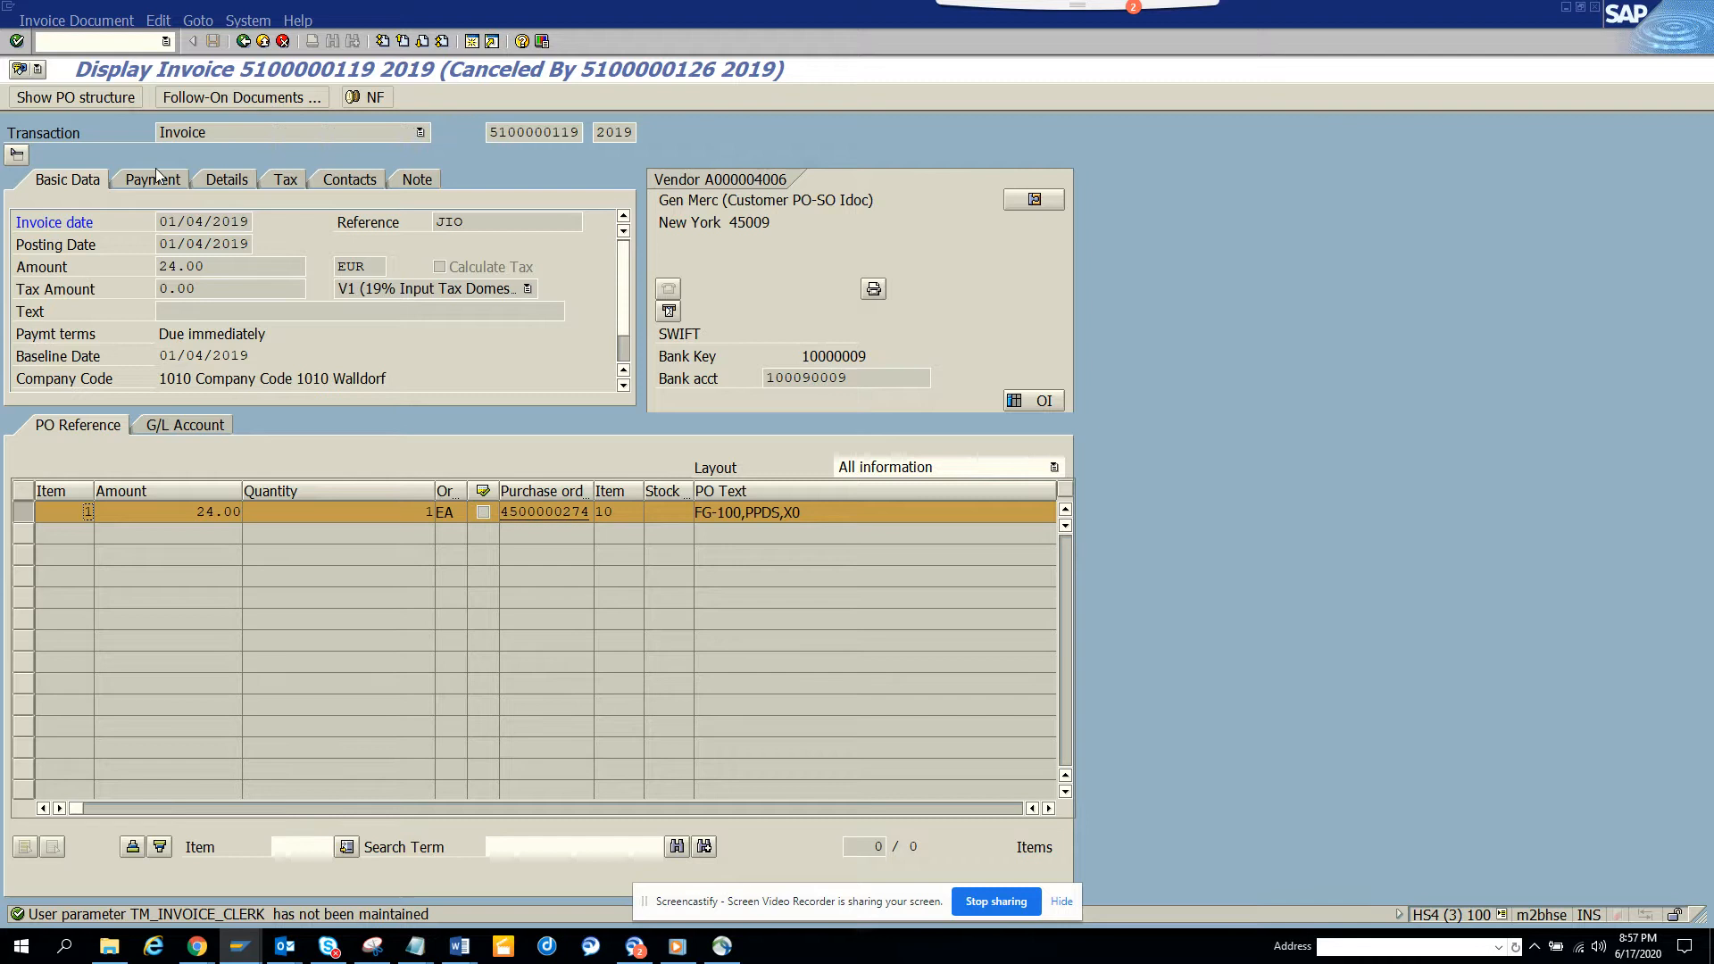
click(150, 178)
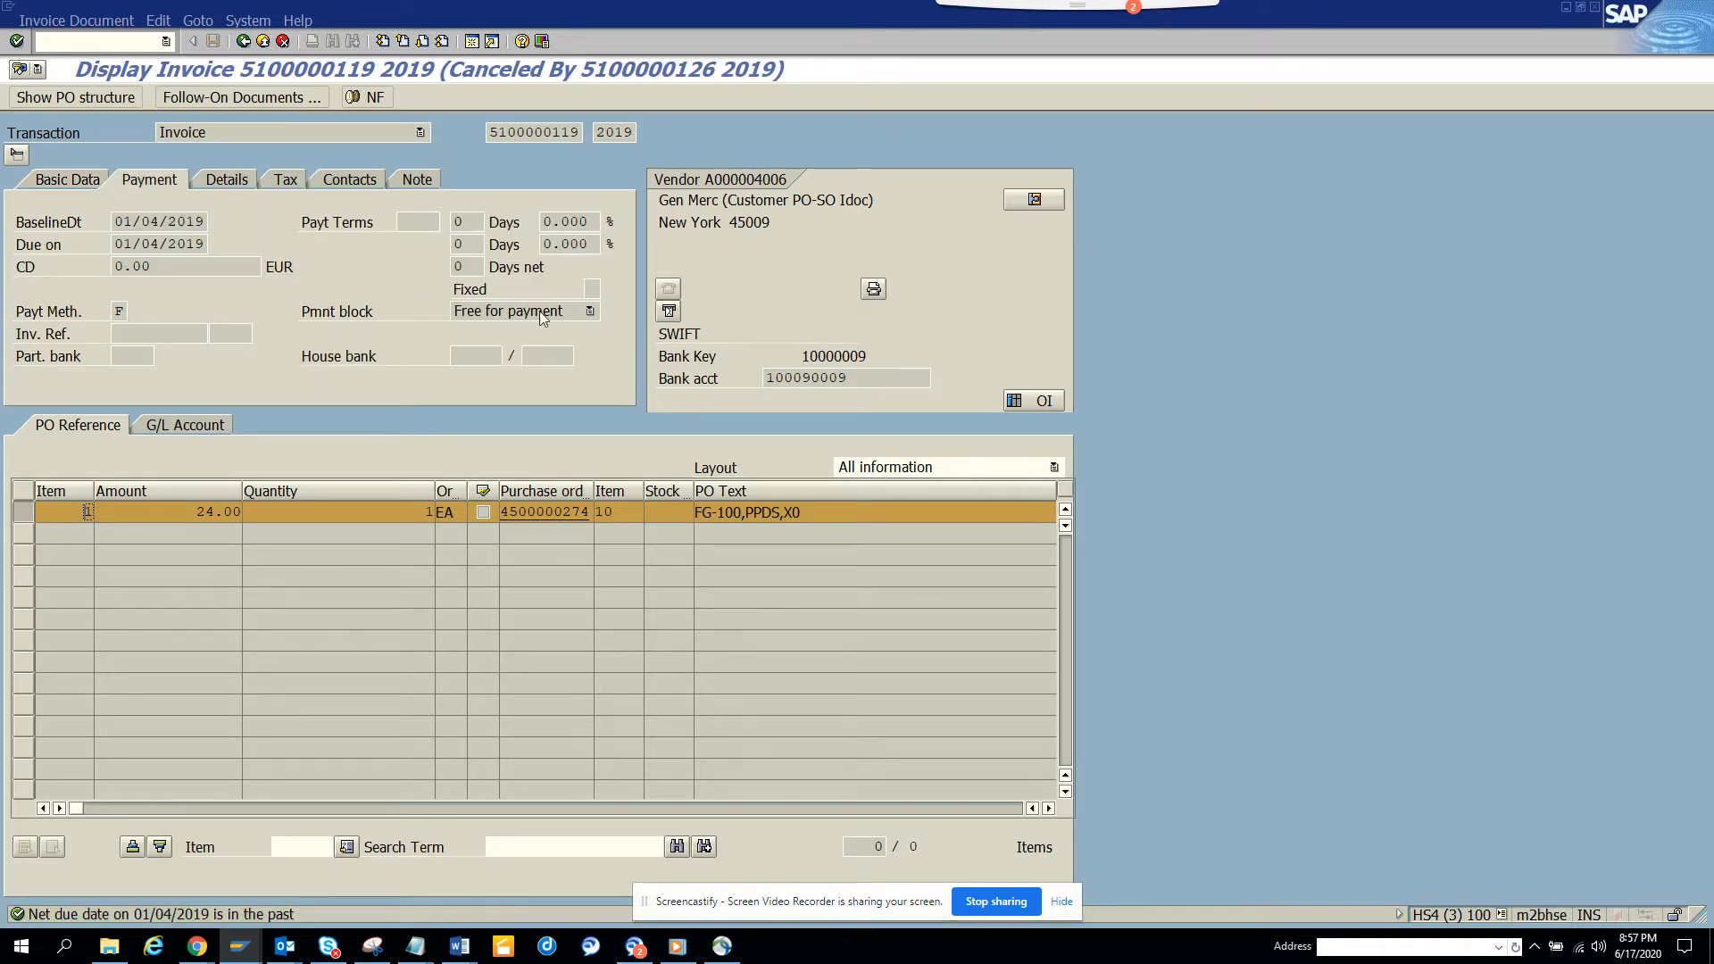
click(591, 310)
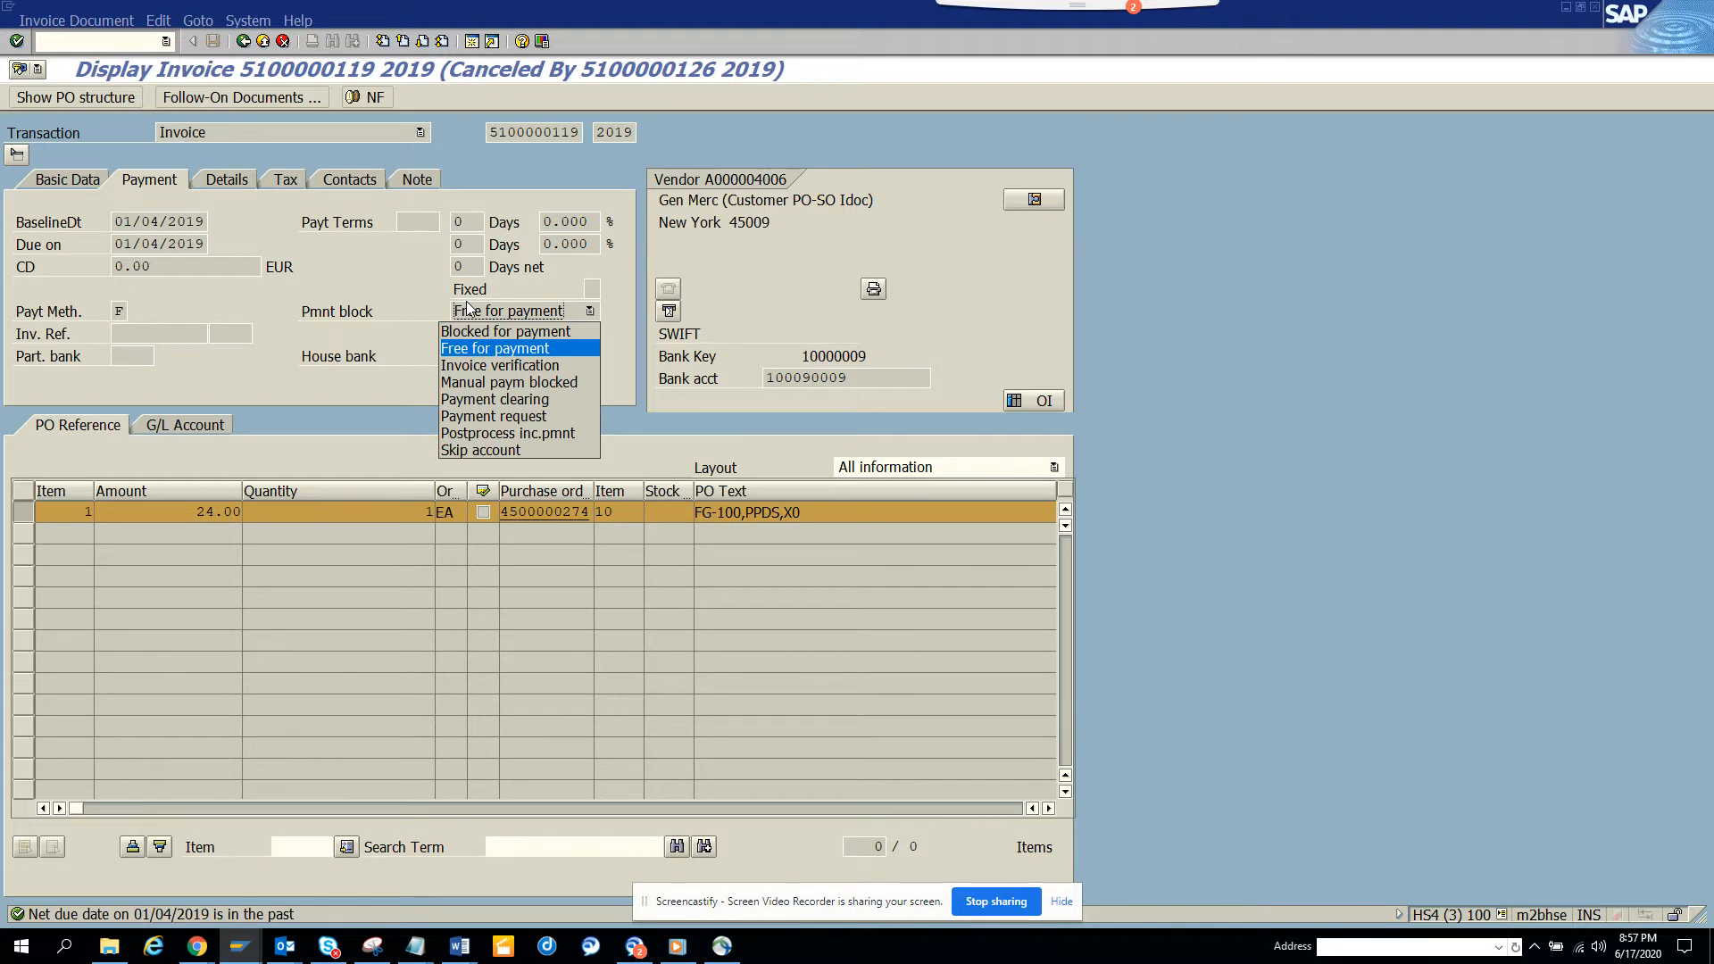
click(509, 348)
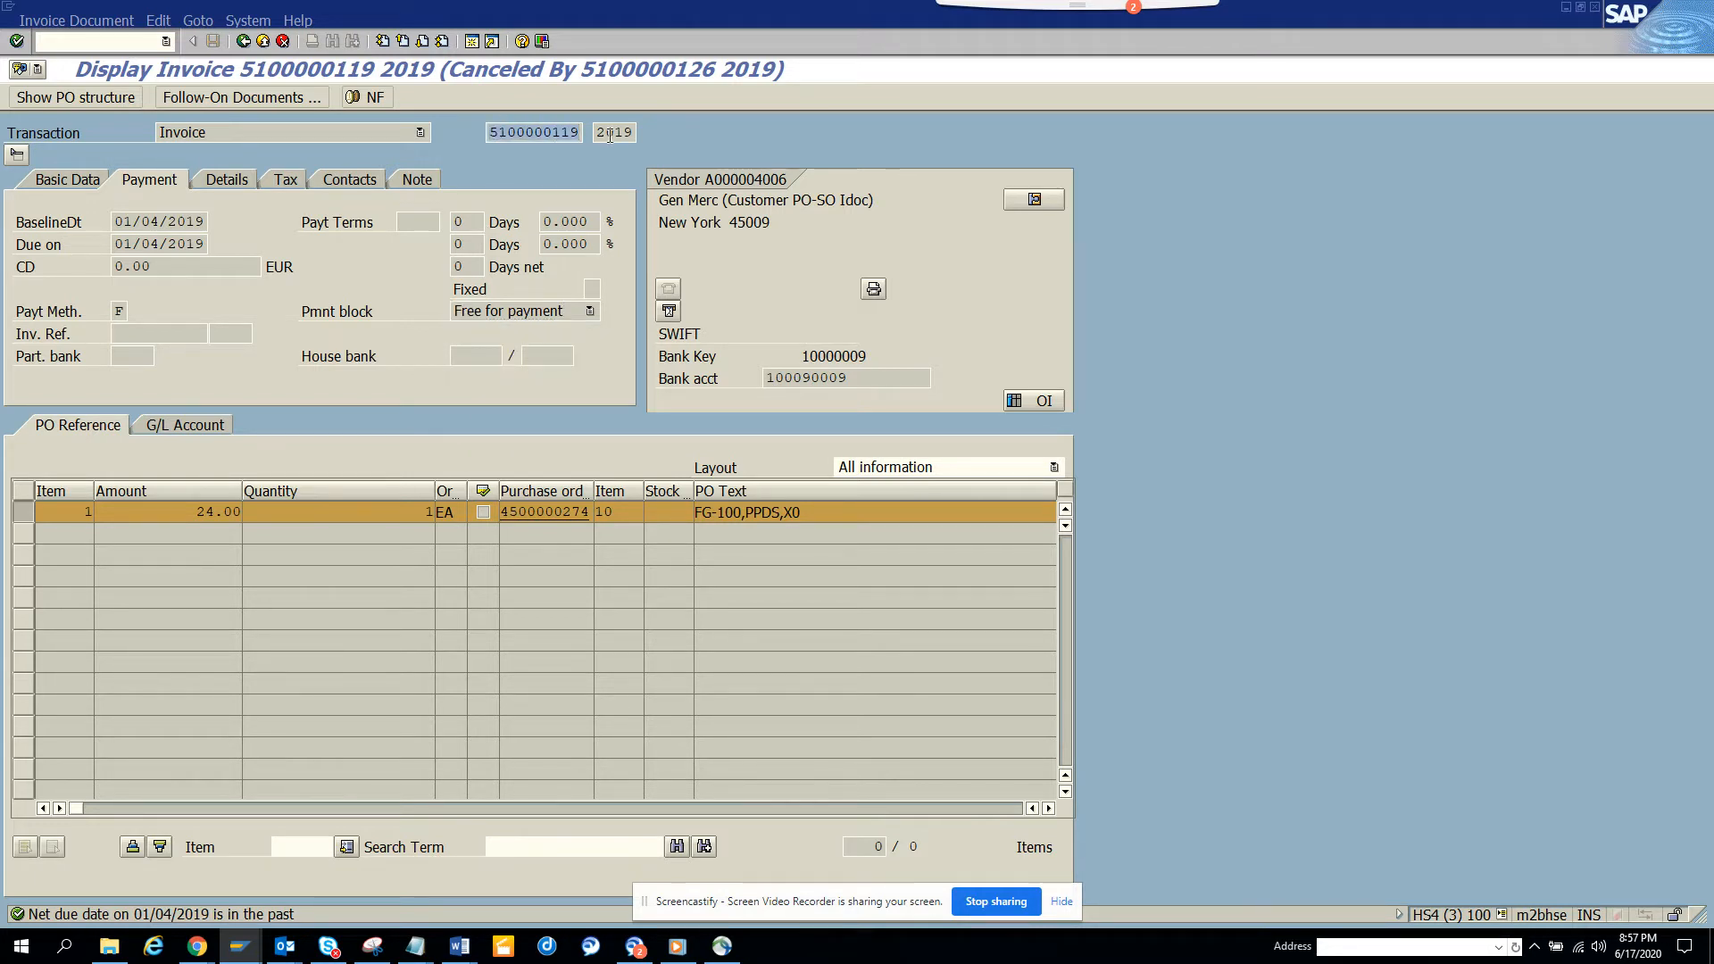
mouse_move(612, 132)
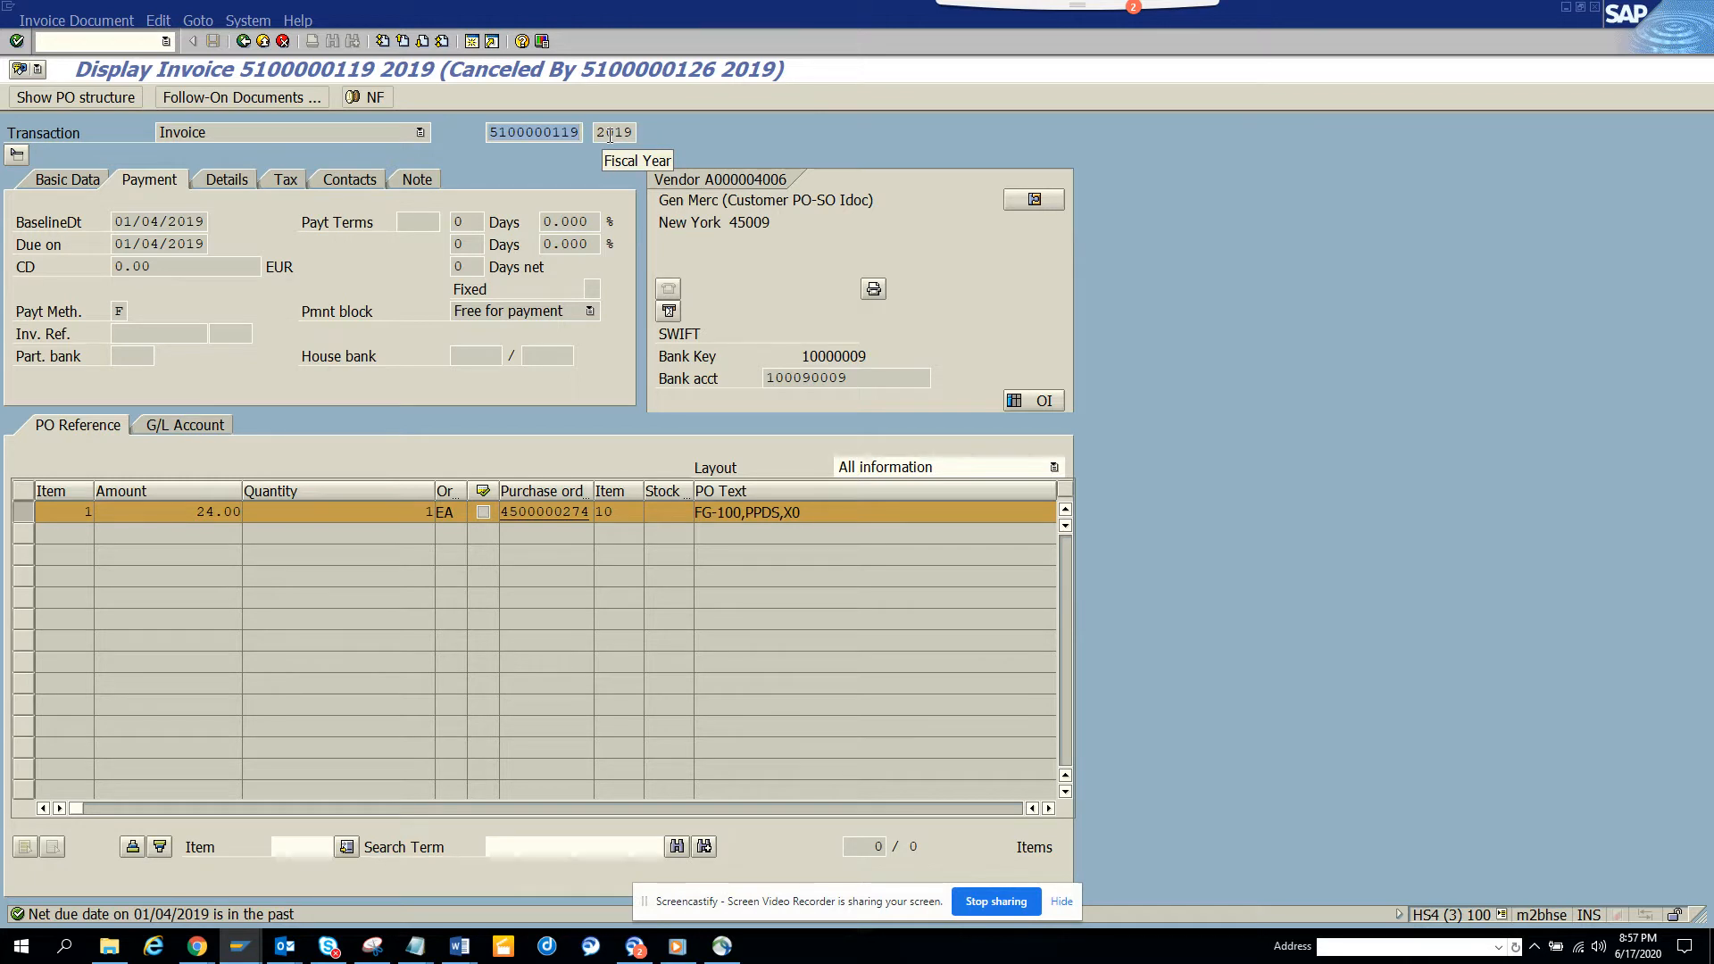
mouse_move(554, 98)
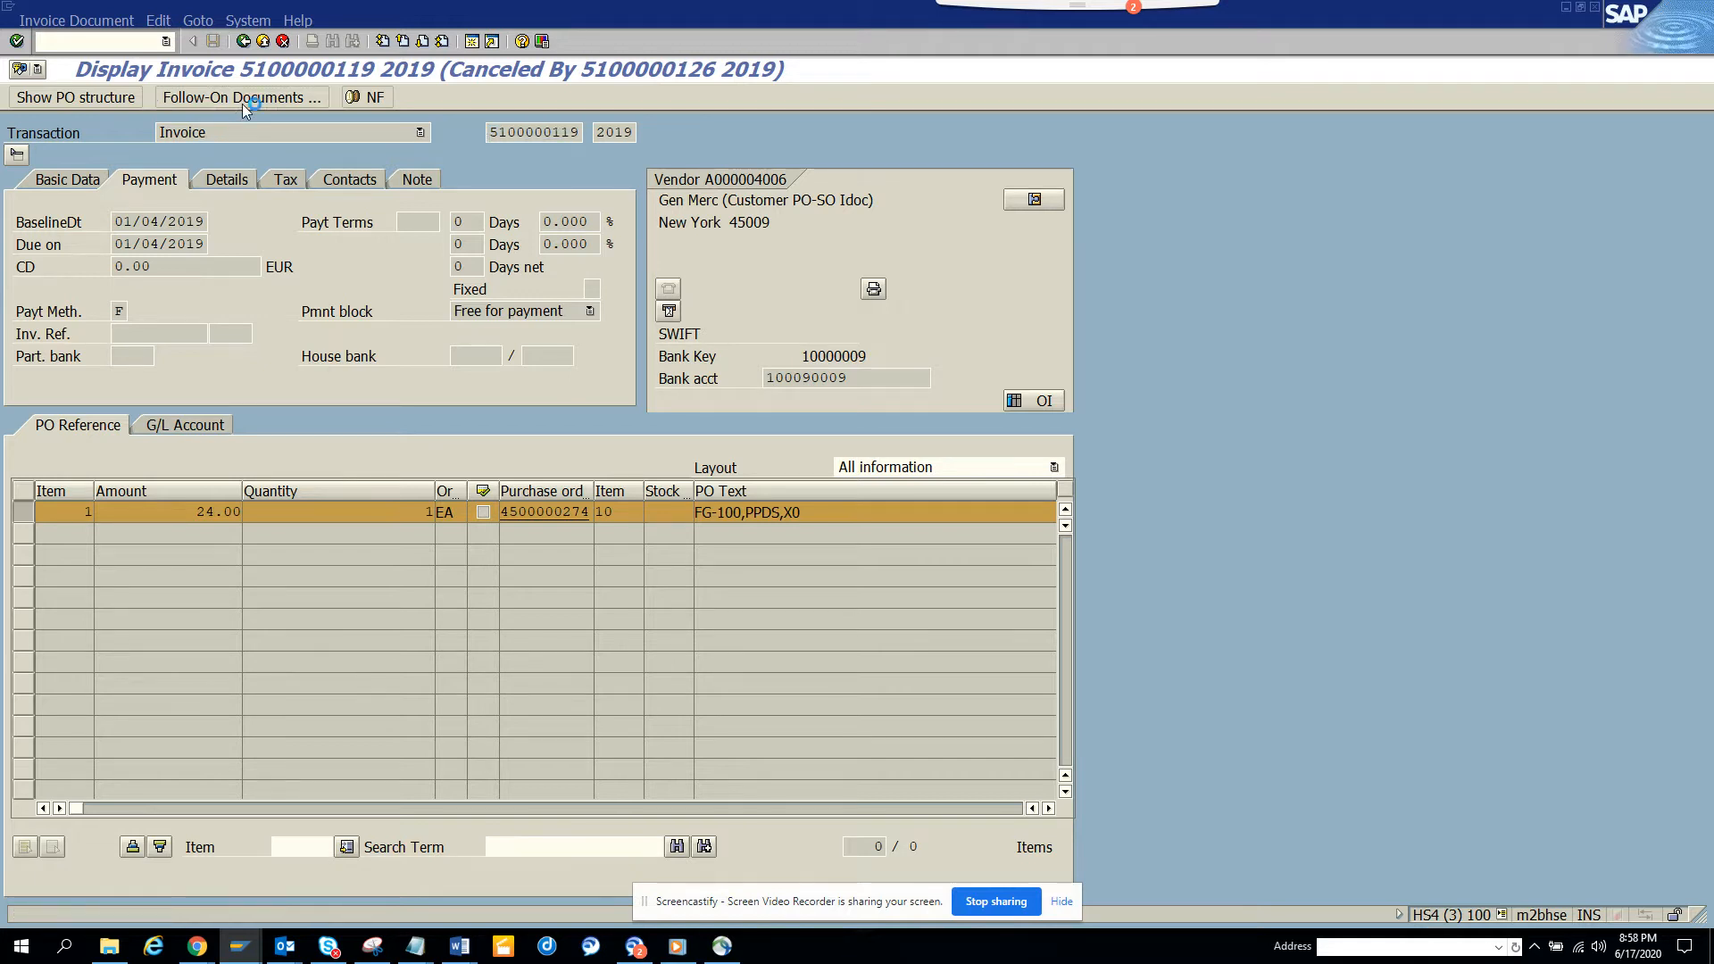
click(236, 97)
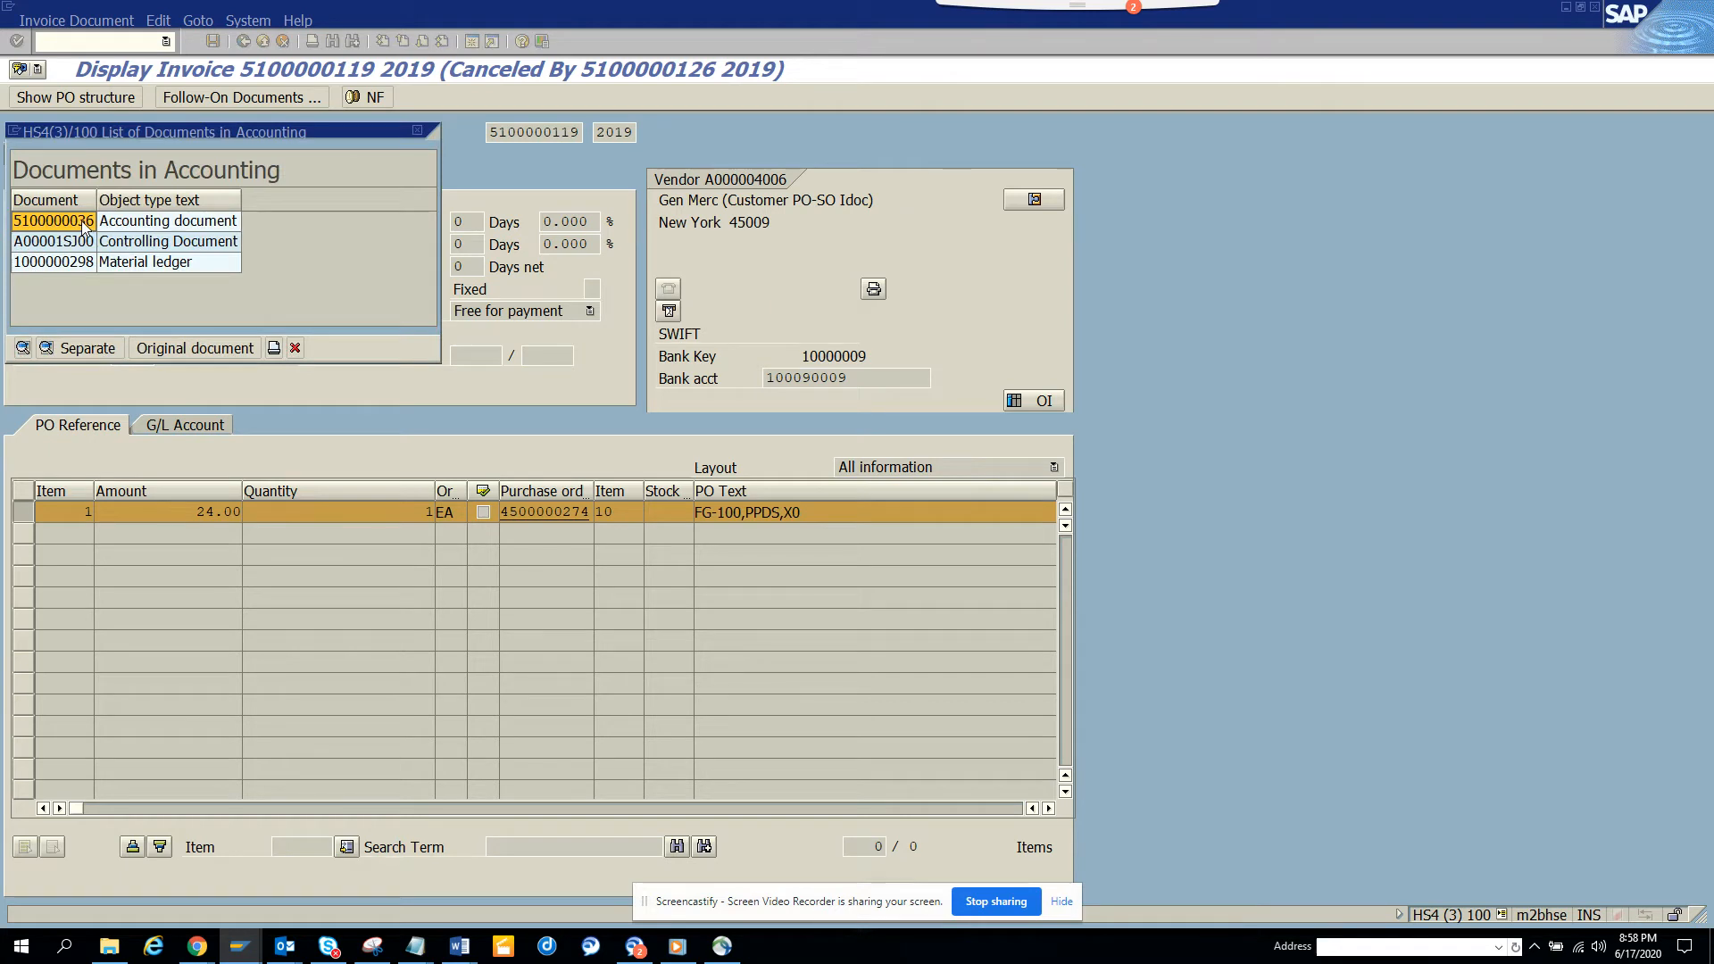
click(166, 222)
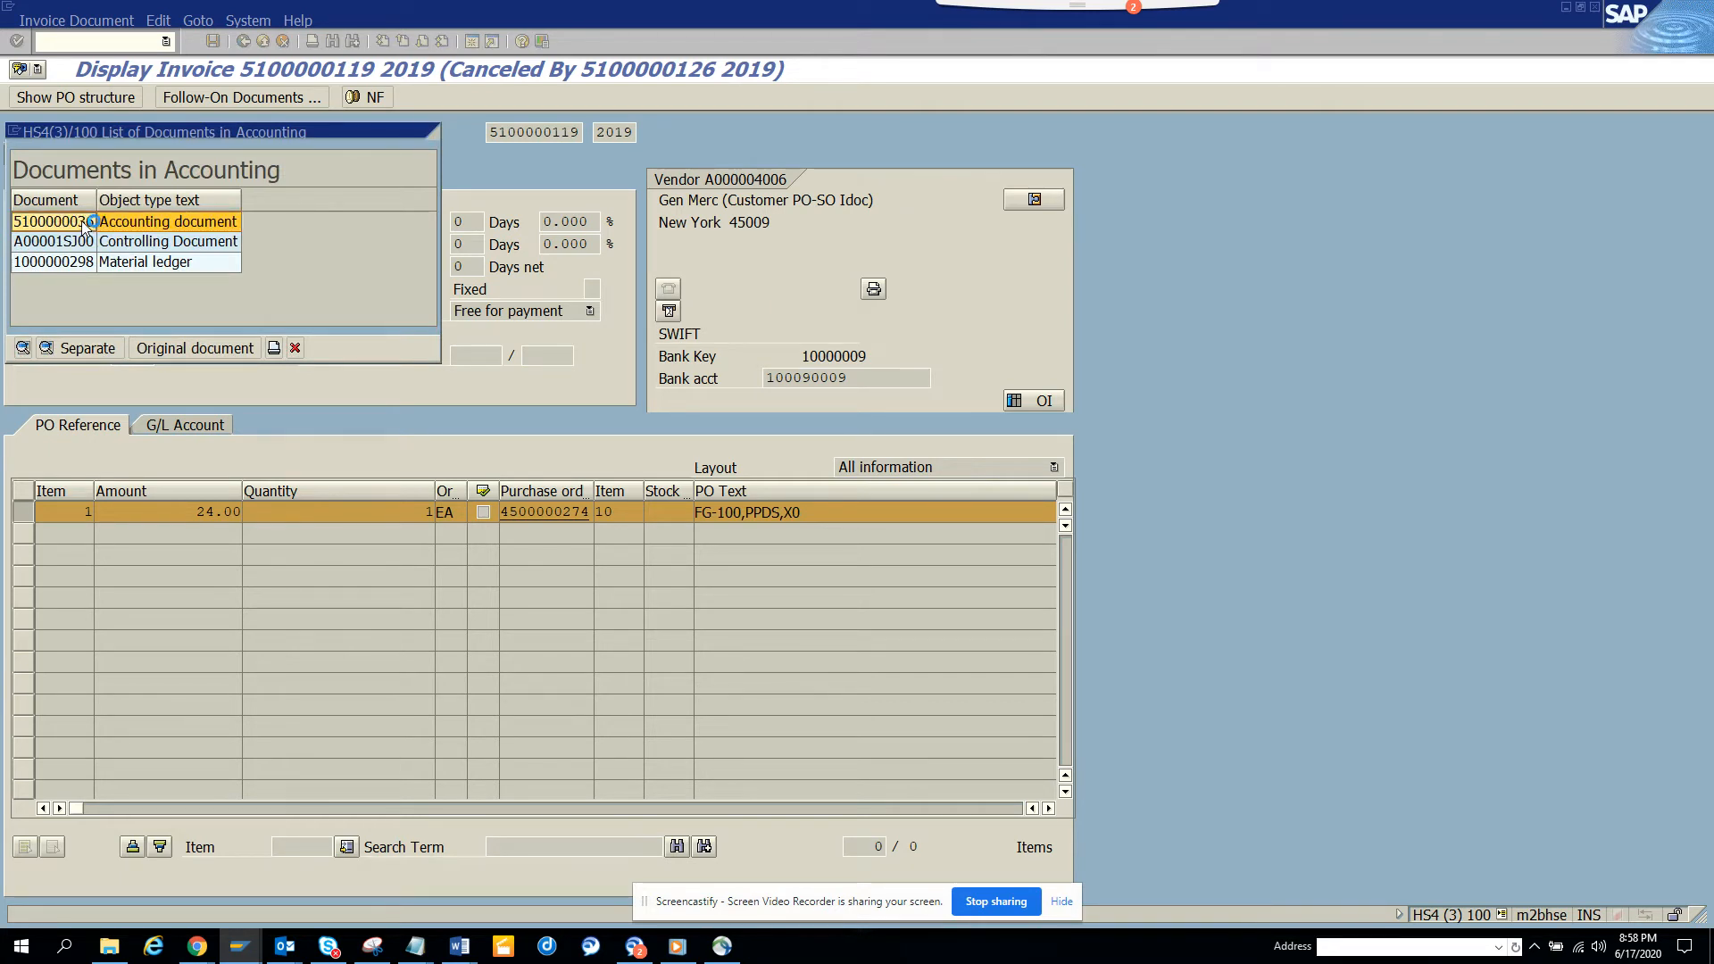
double_click(51, 221)
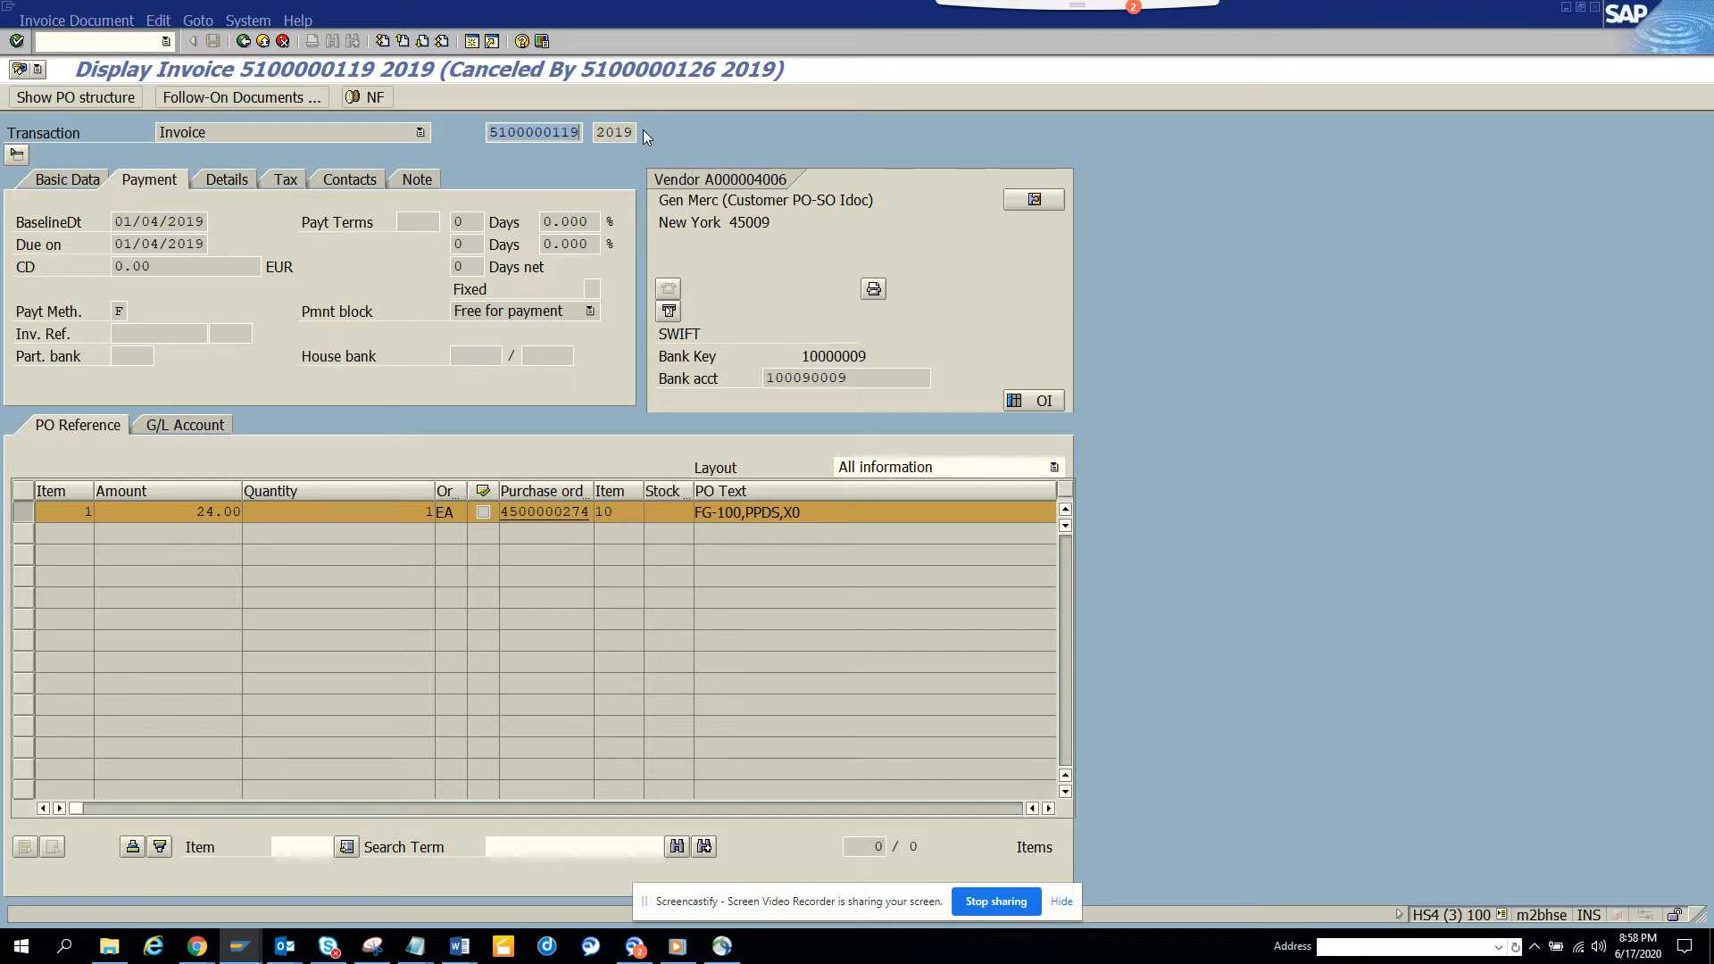
click(532, 132)
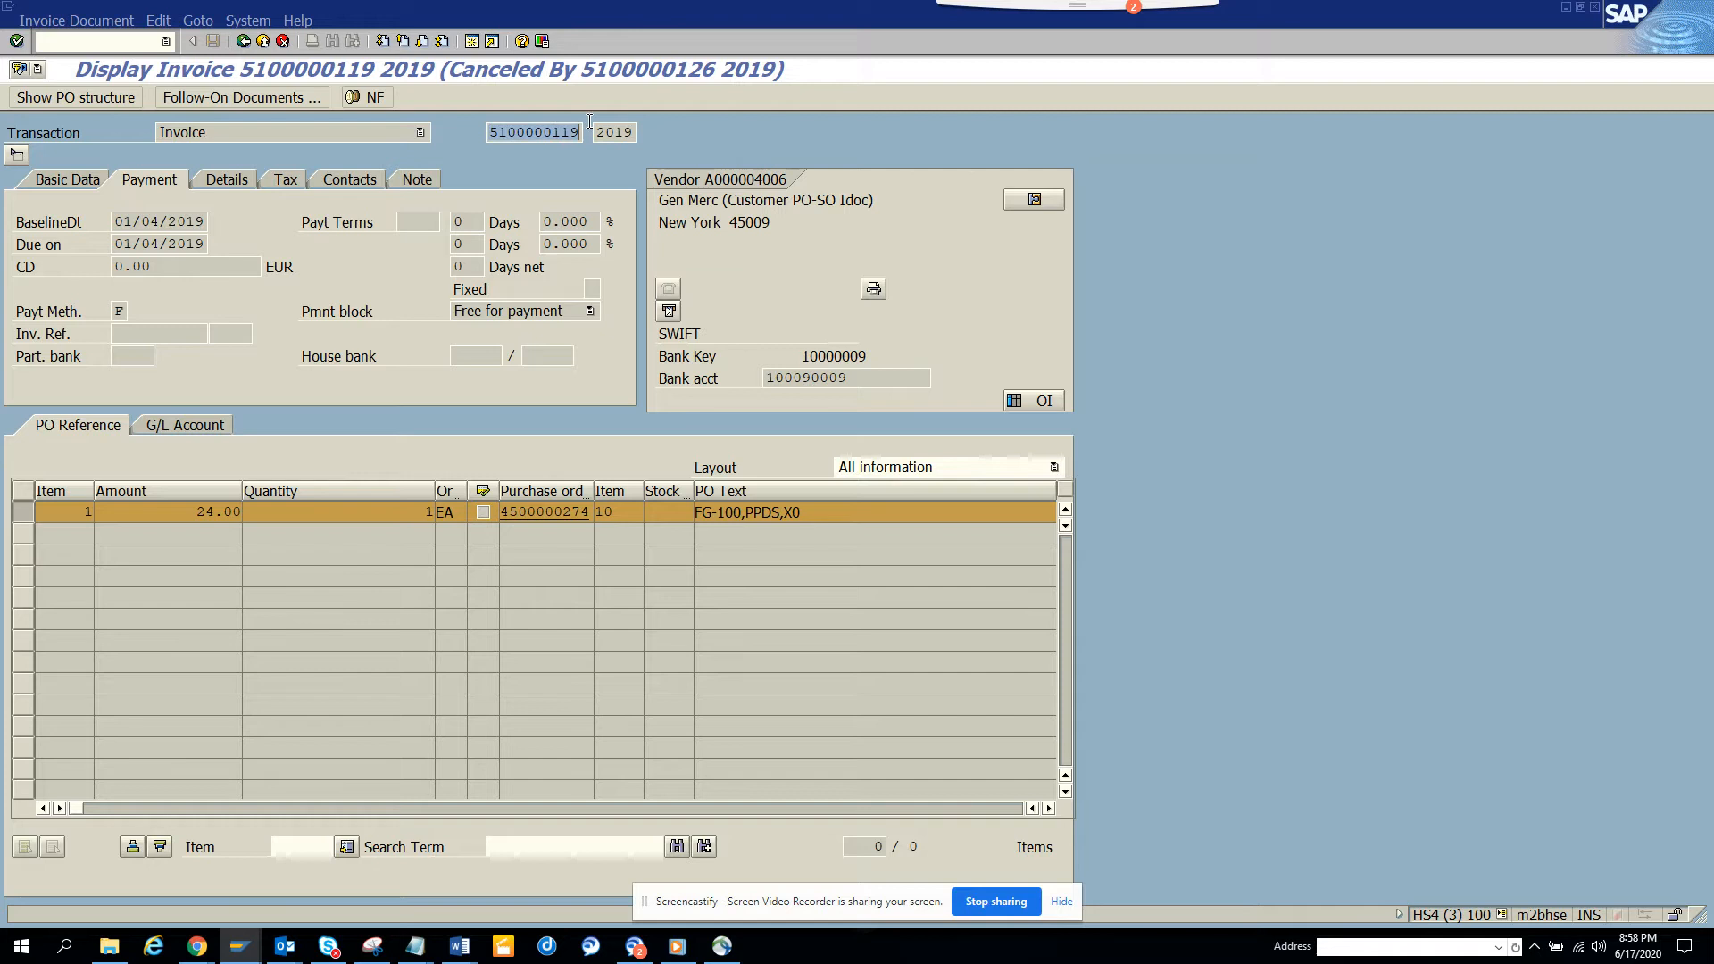
mouse_move(533, 130)
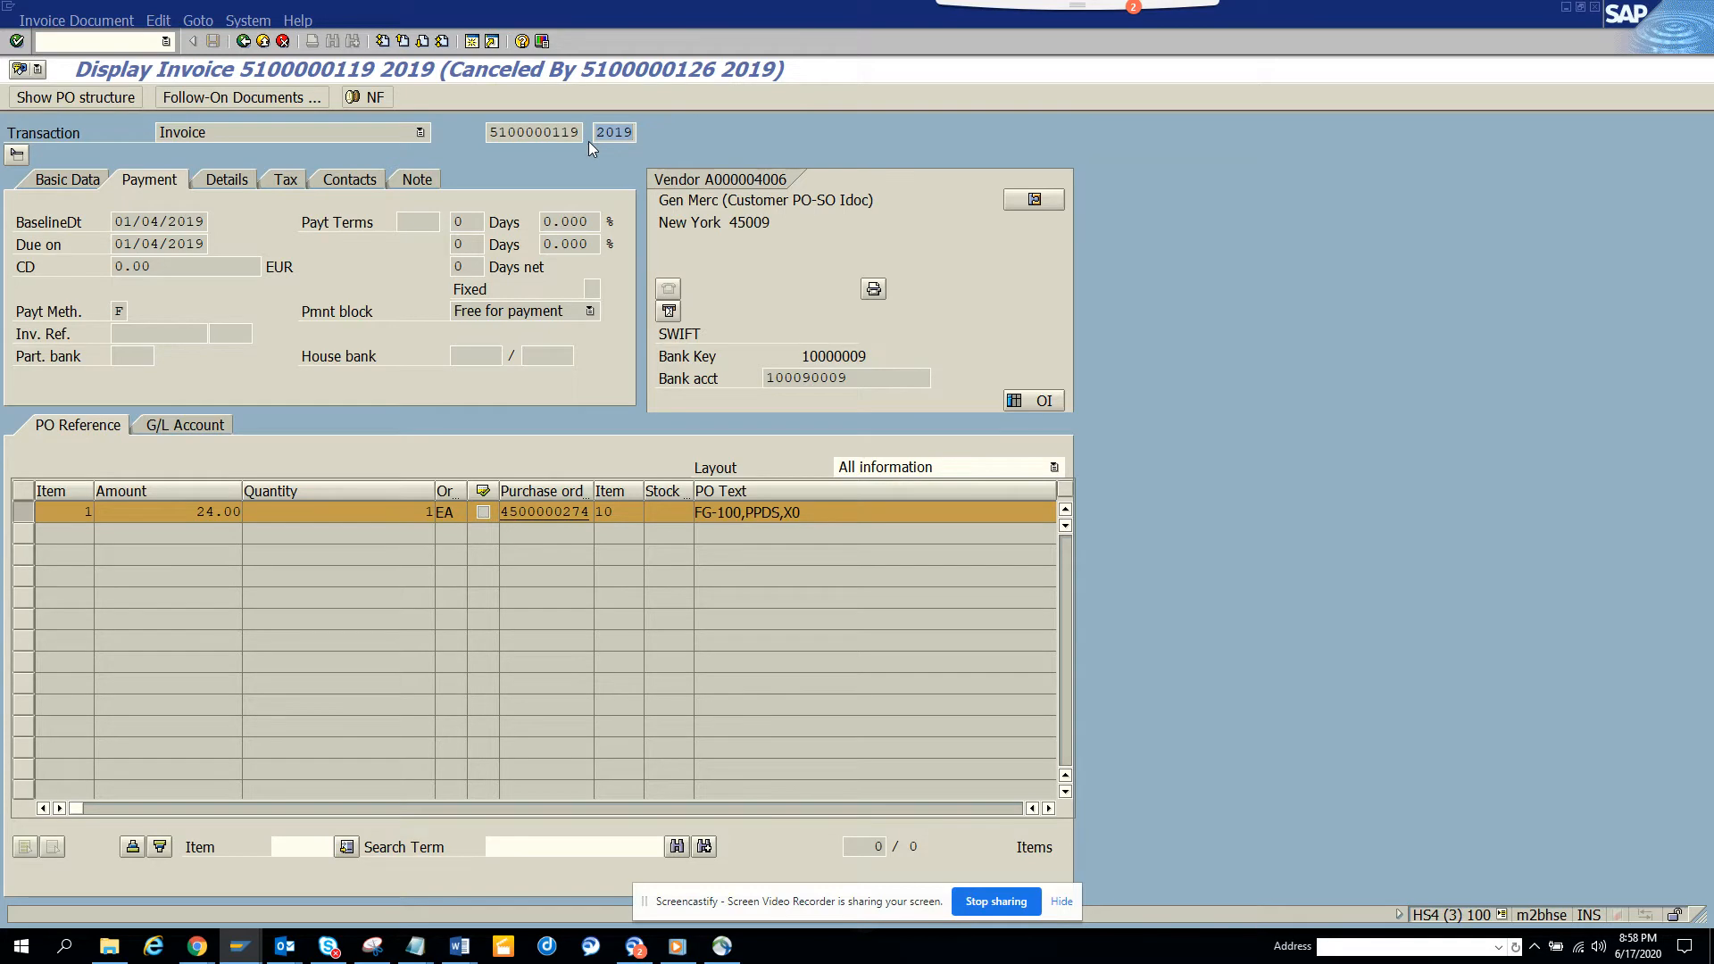
key(alt+tab)
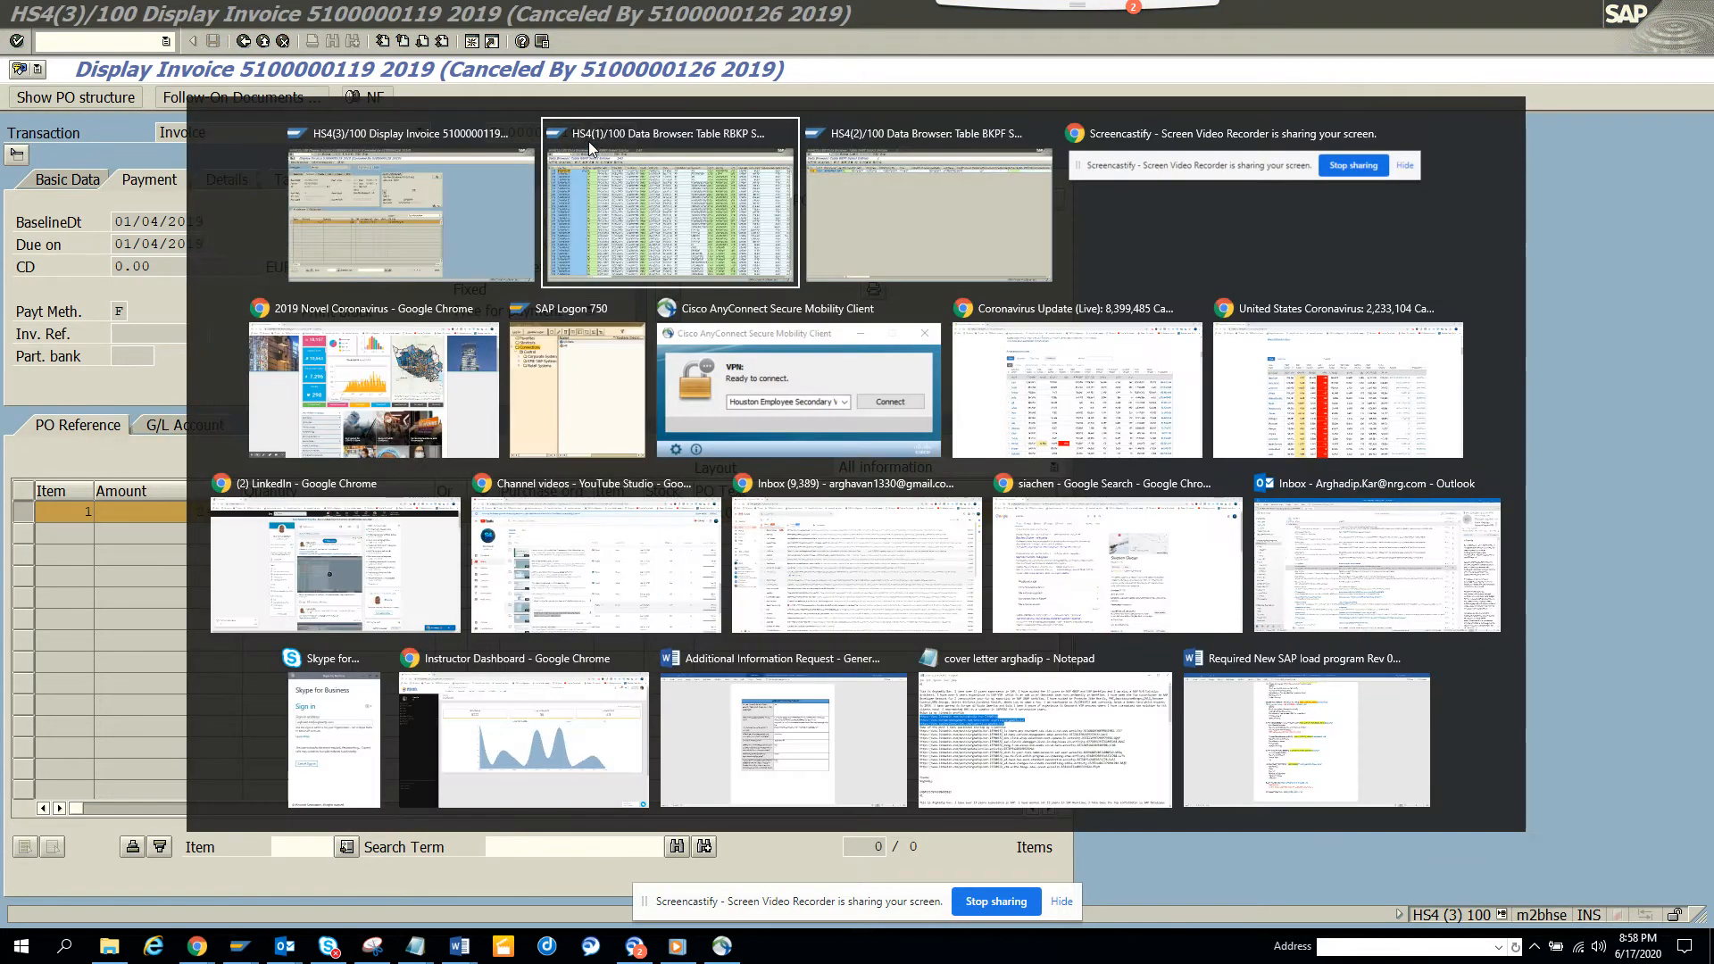
click(932, 202)
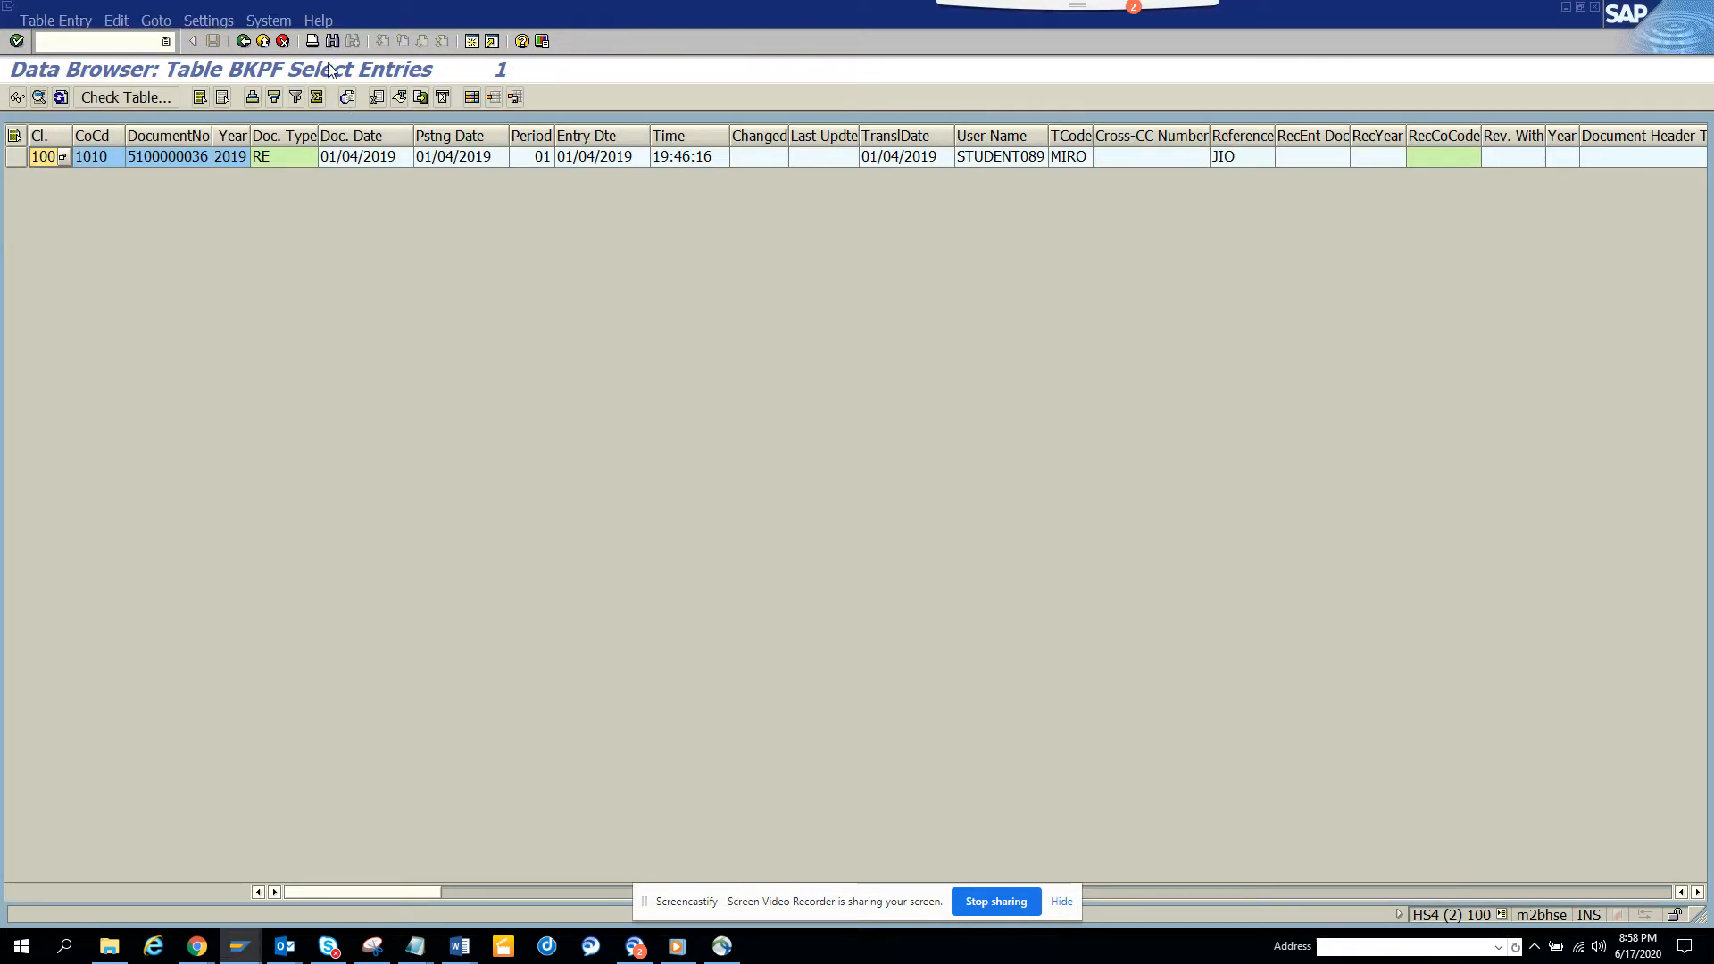
click(245, 41)
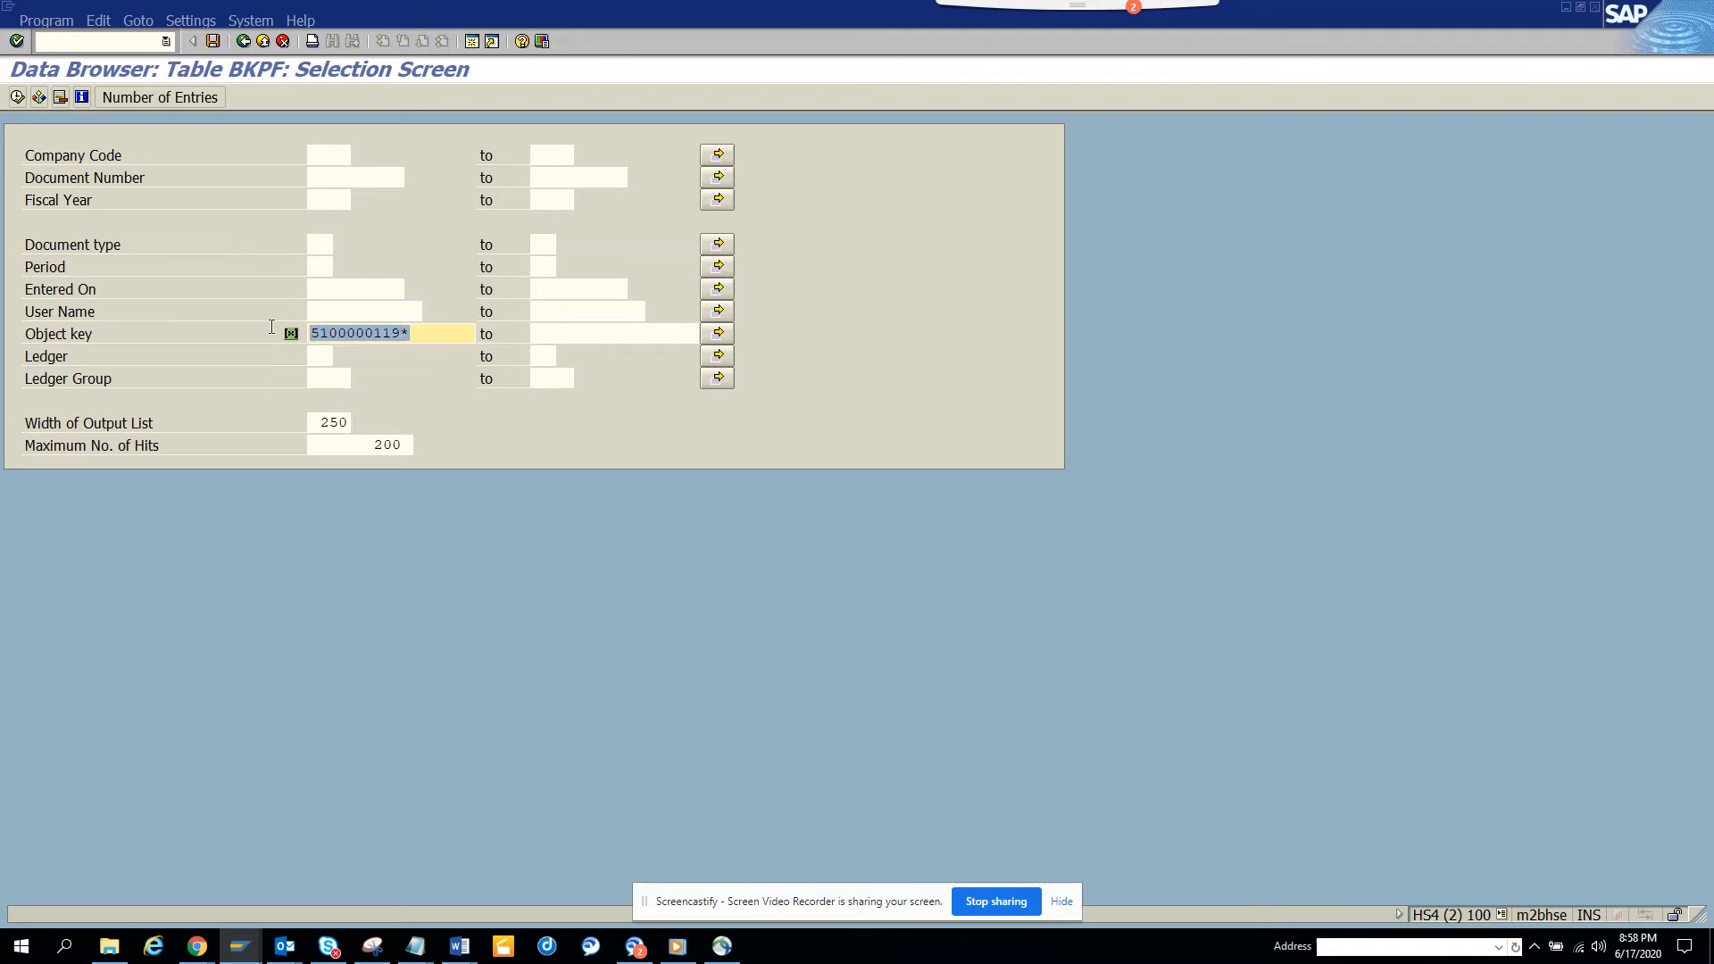
mouse_move(435, 355)
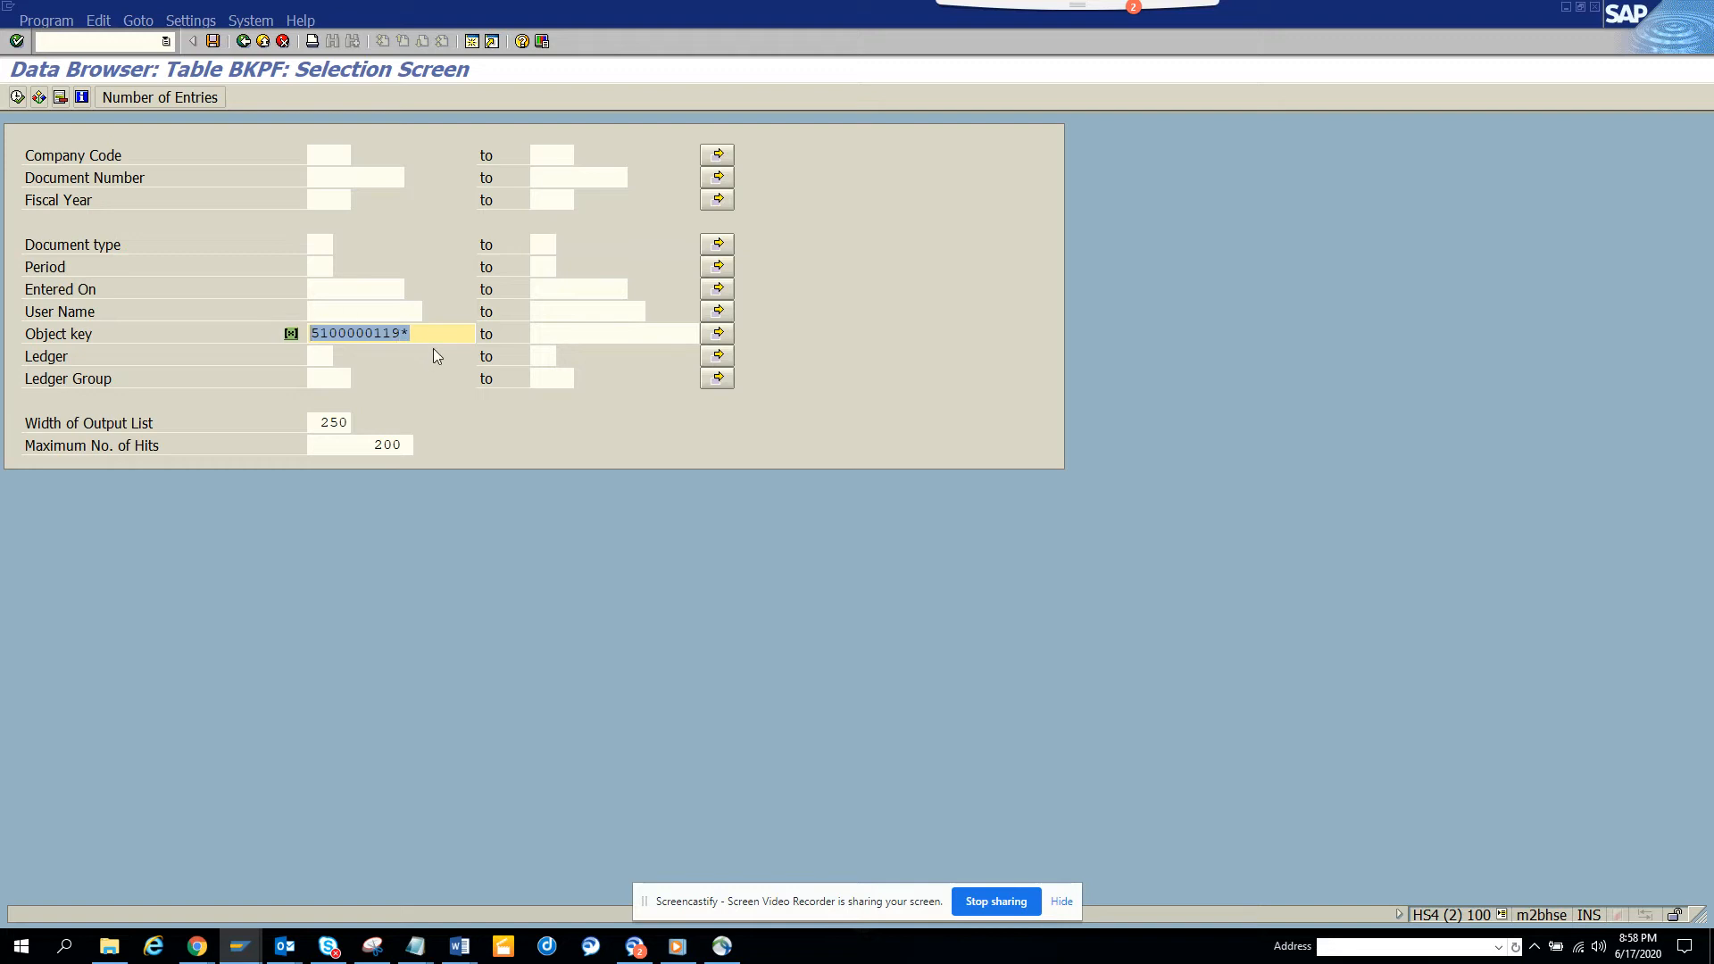
click(382, 334)
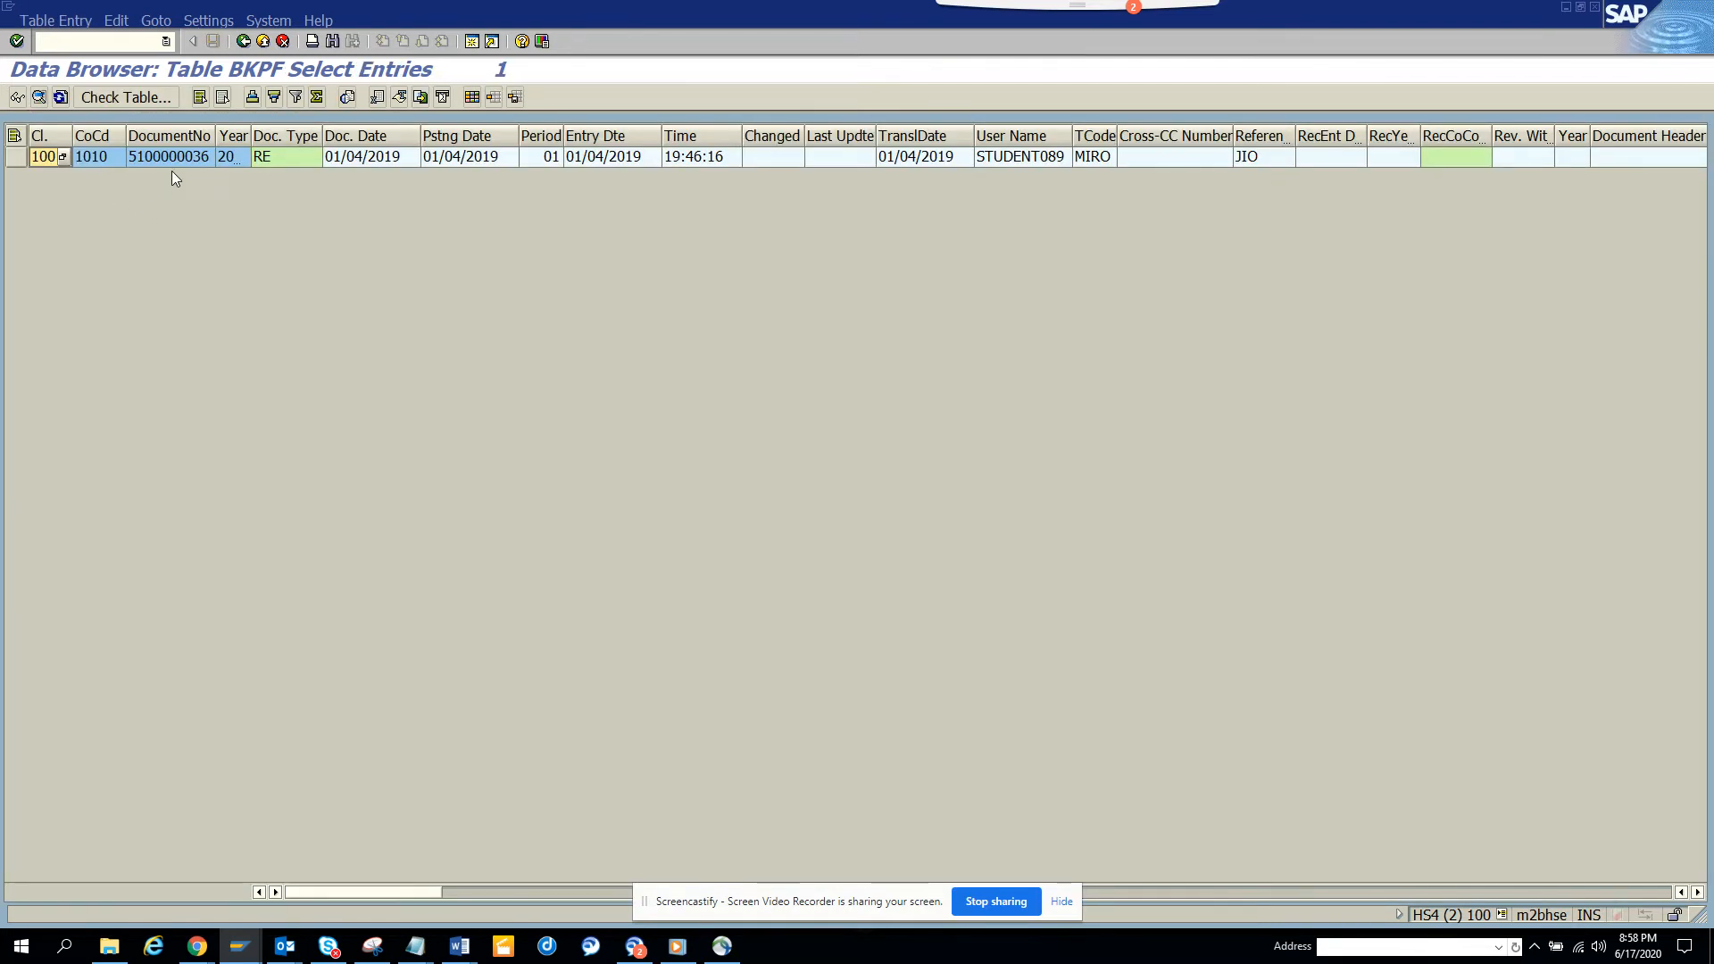
click(232, 157)
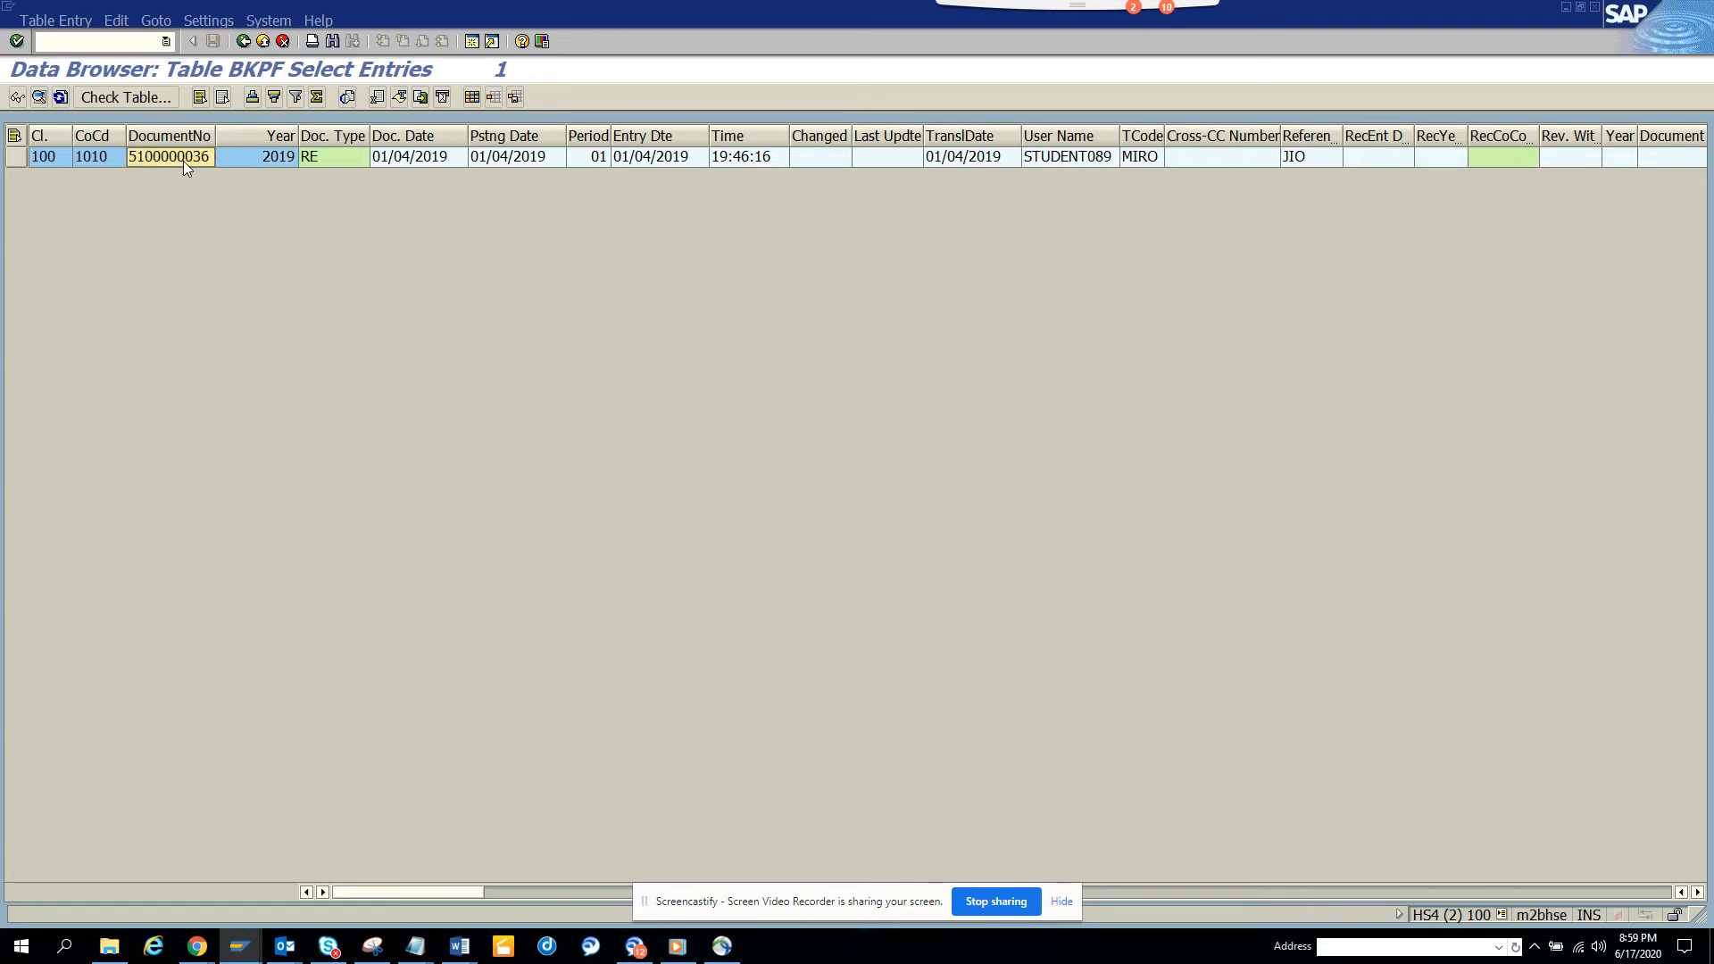
mouse_move(471, 41)
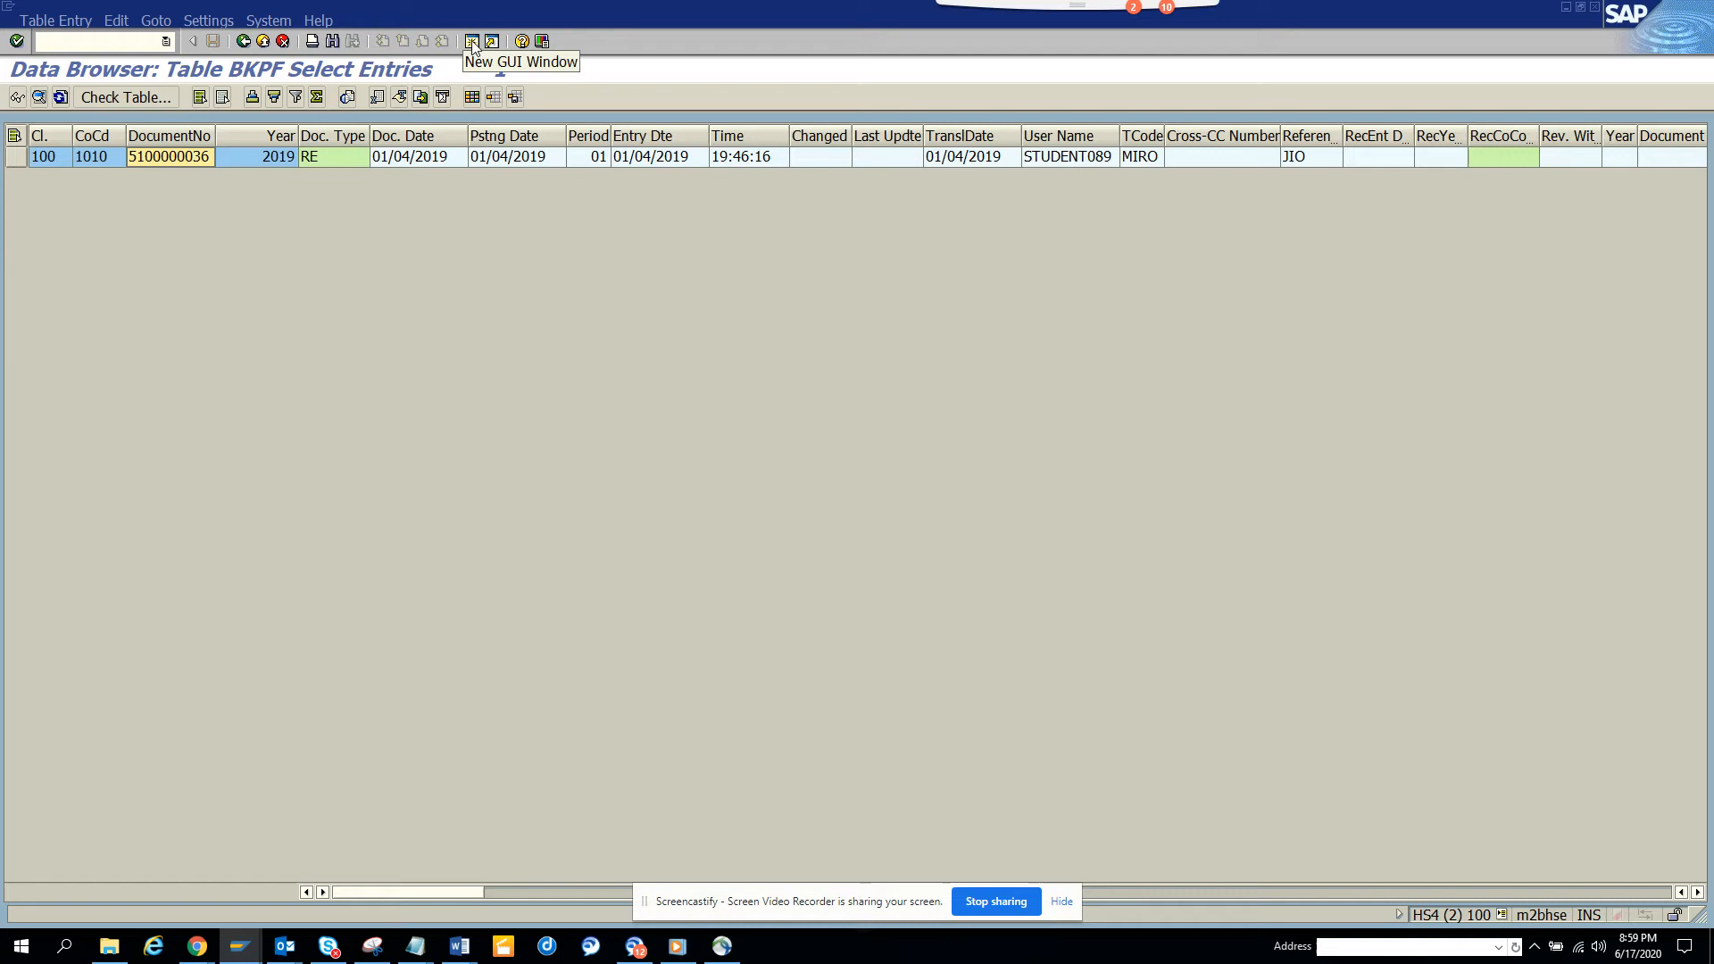
Step: In a second session, bring up table BSEG's SE16 selection screen and its field list
click(472, 41)
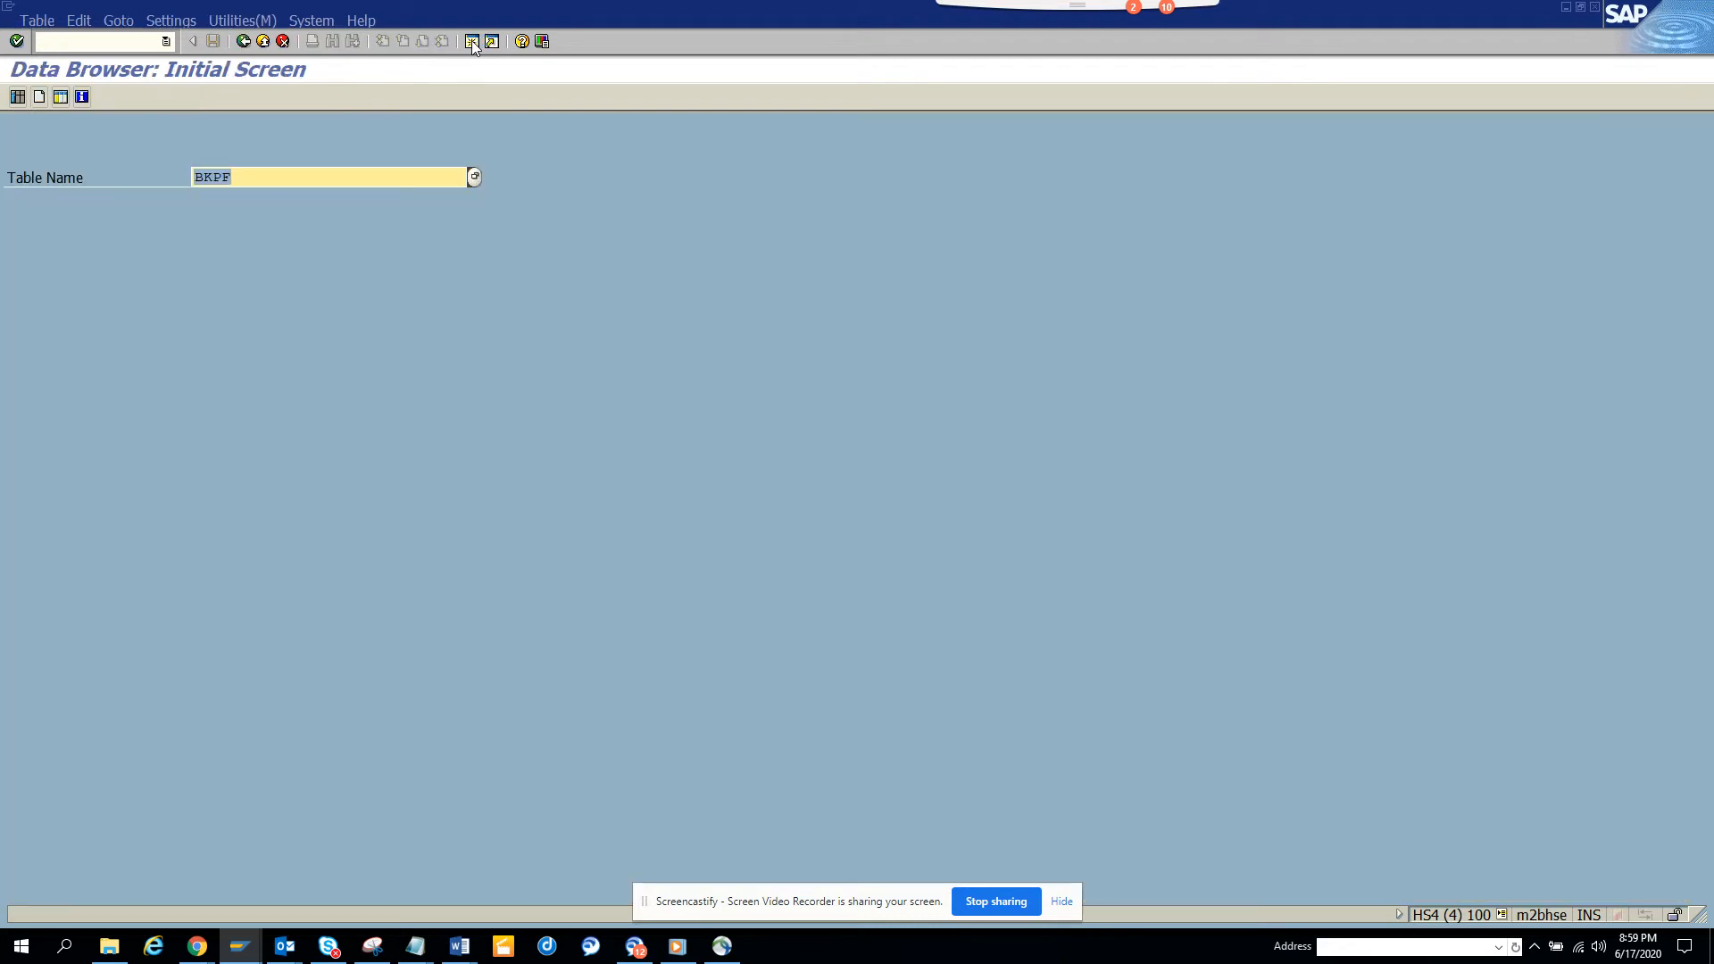
text(bse)
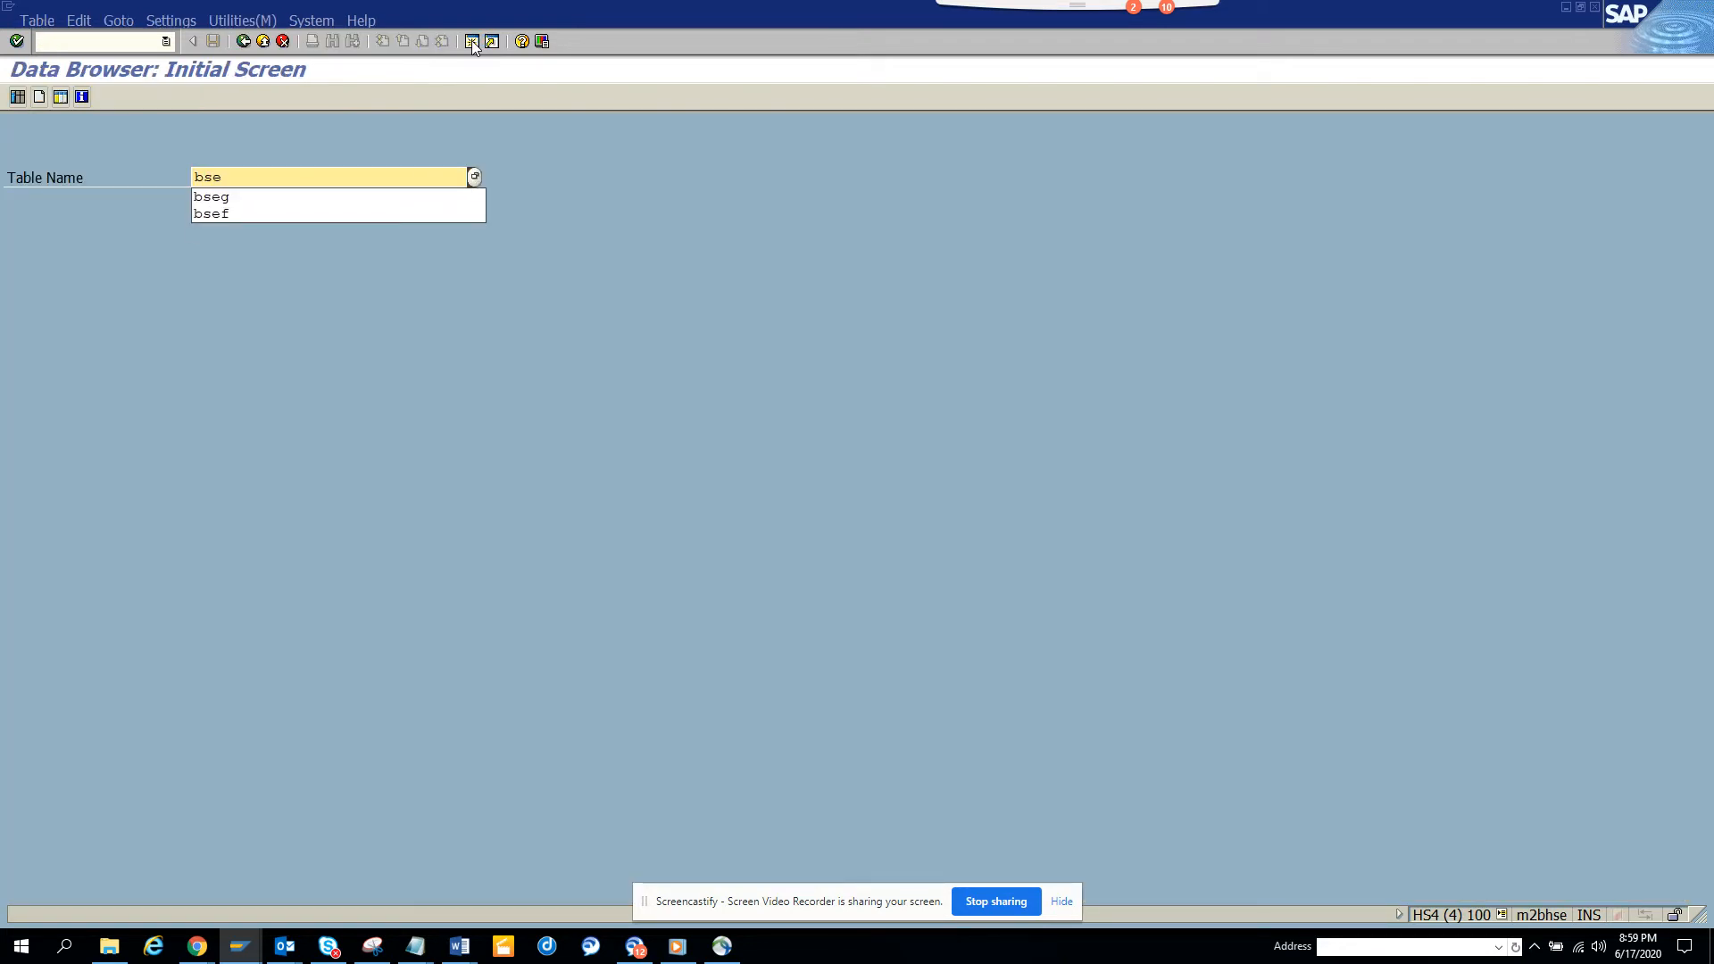
click(210, 196)
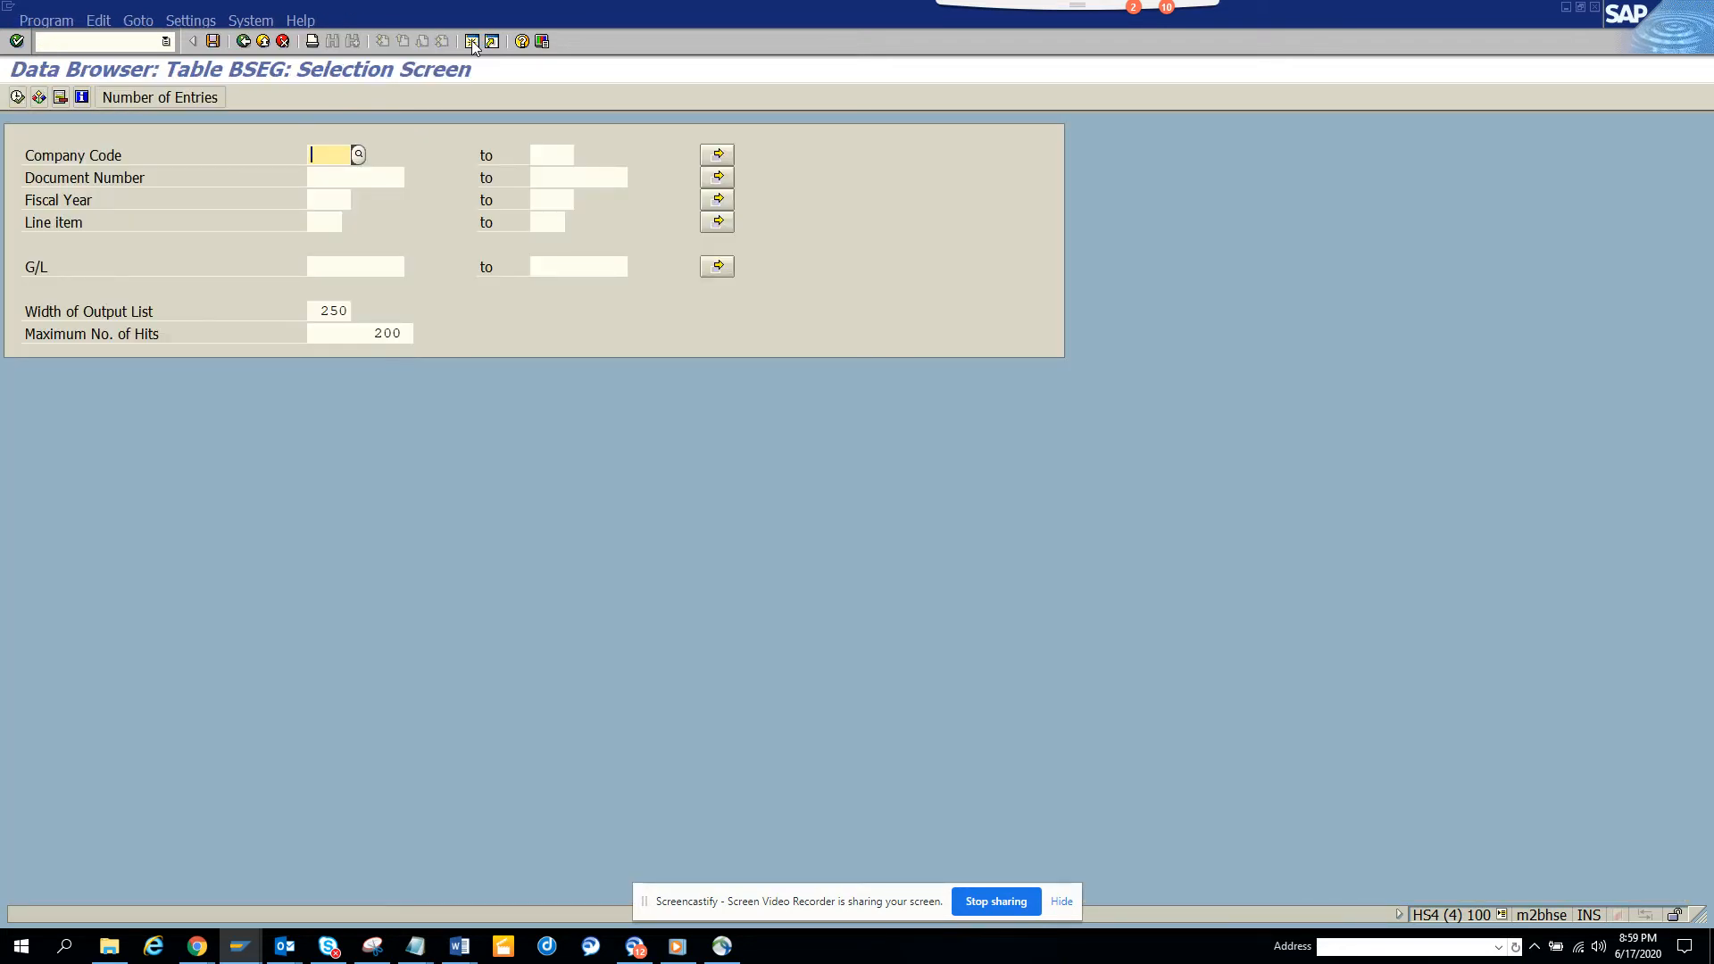
click(471, 41)
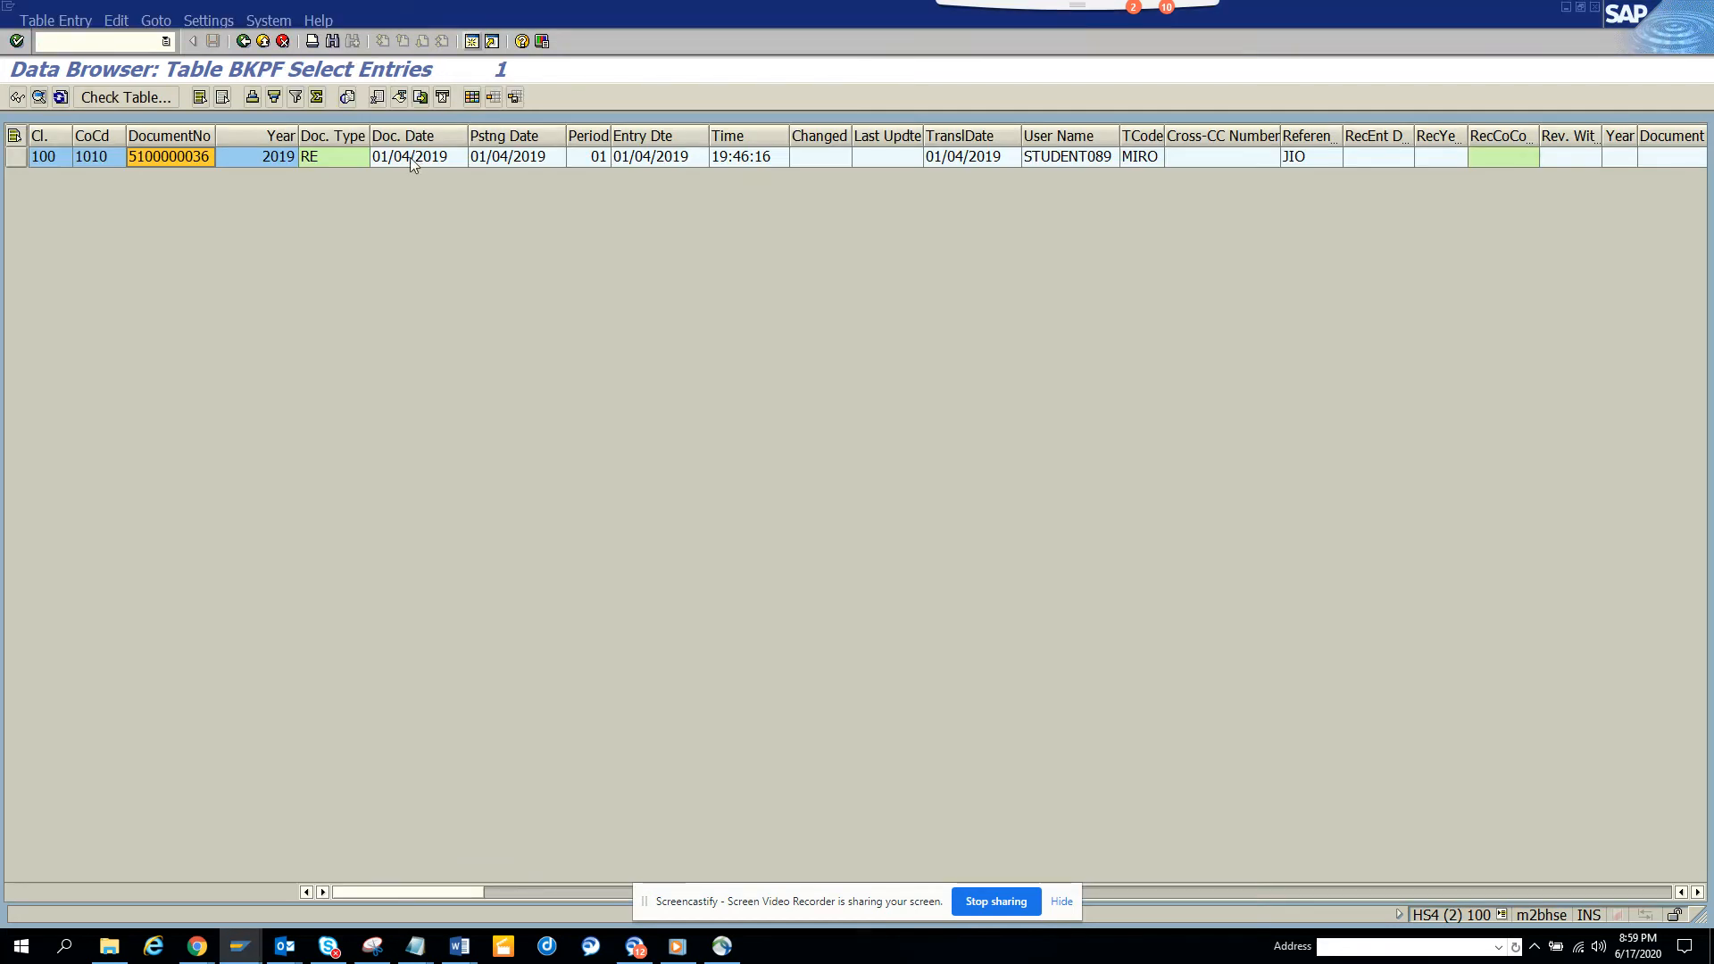
mouse_move(246, 299)
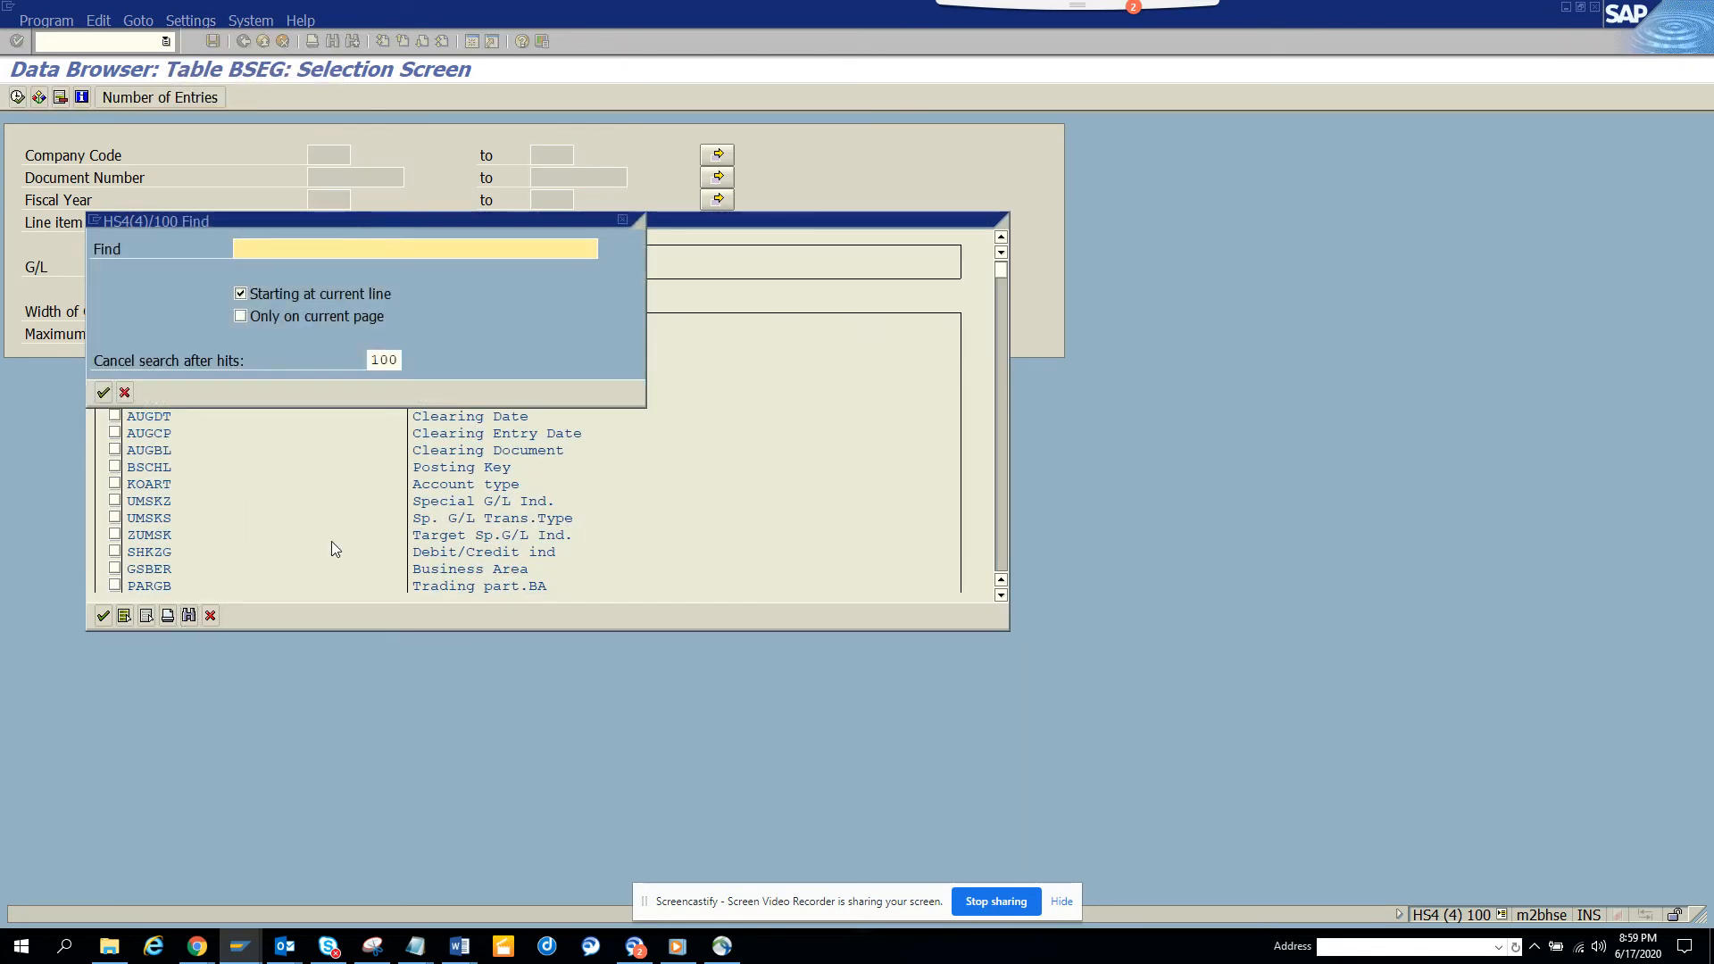
Step: Find and tick AWKEY (Object key) as a BSEG selection field and confirm
text(awke)
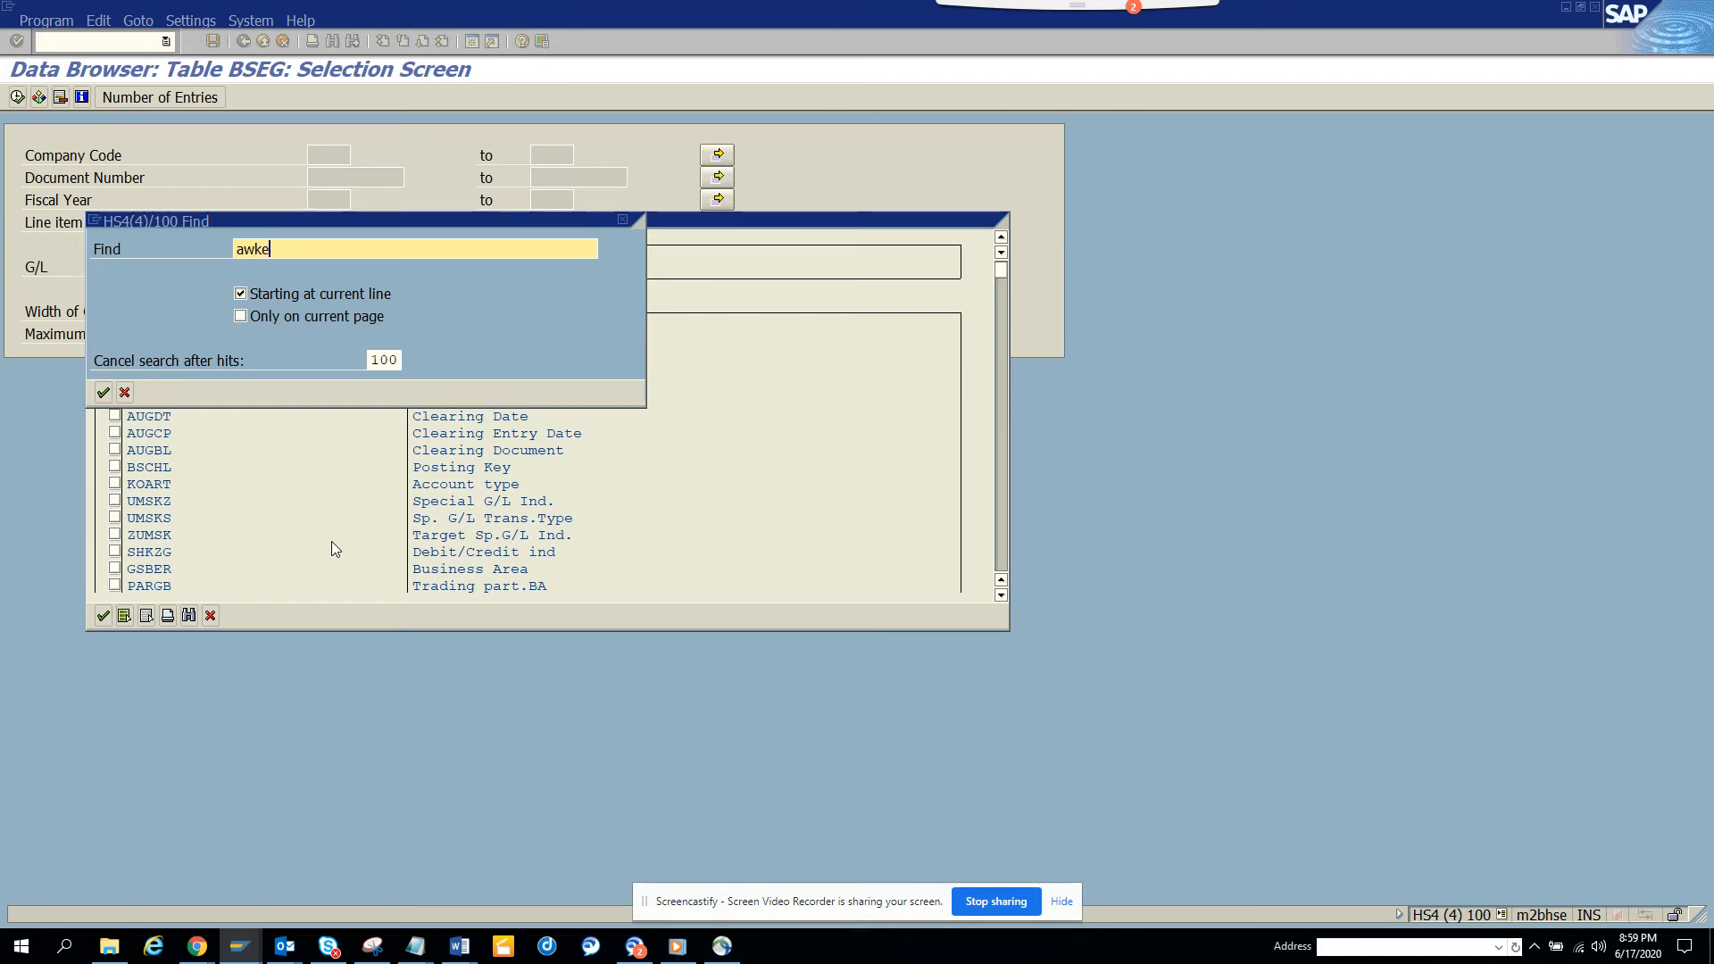
click(103, 390)
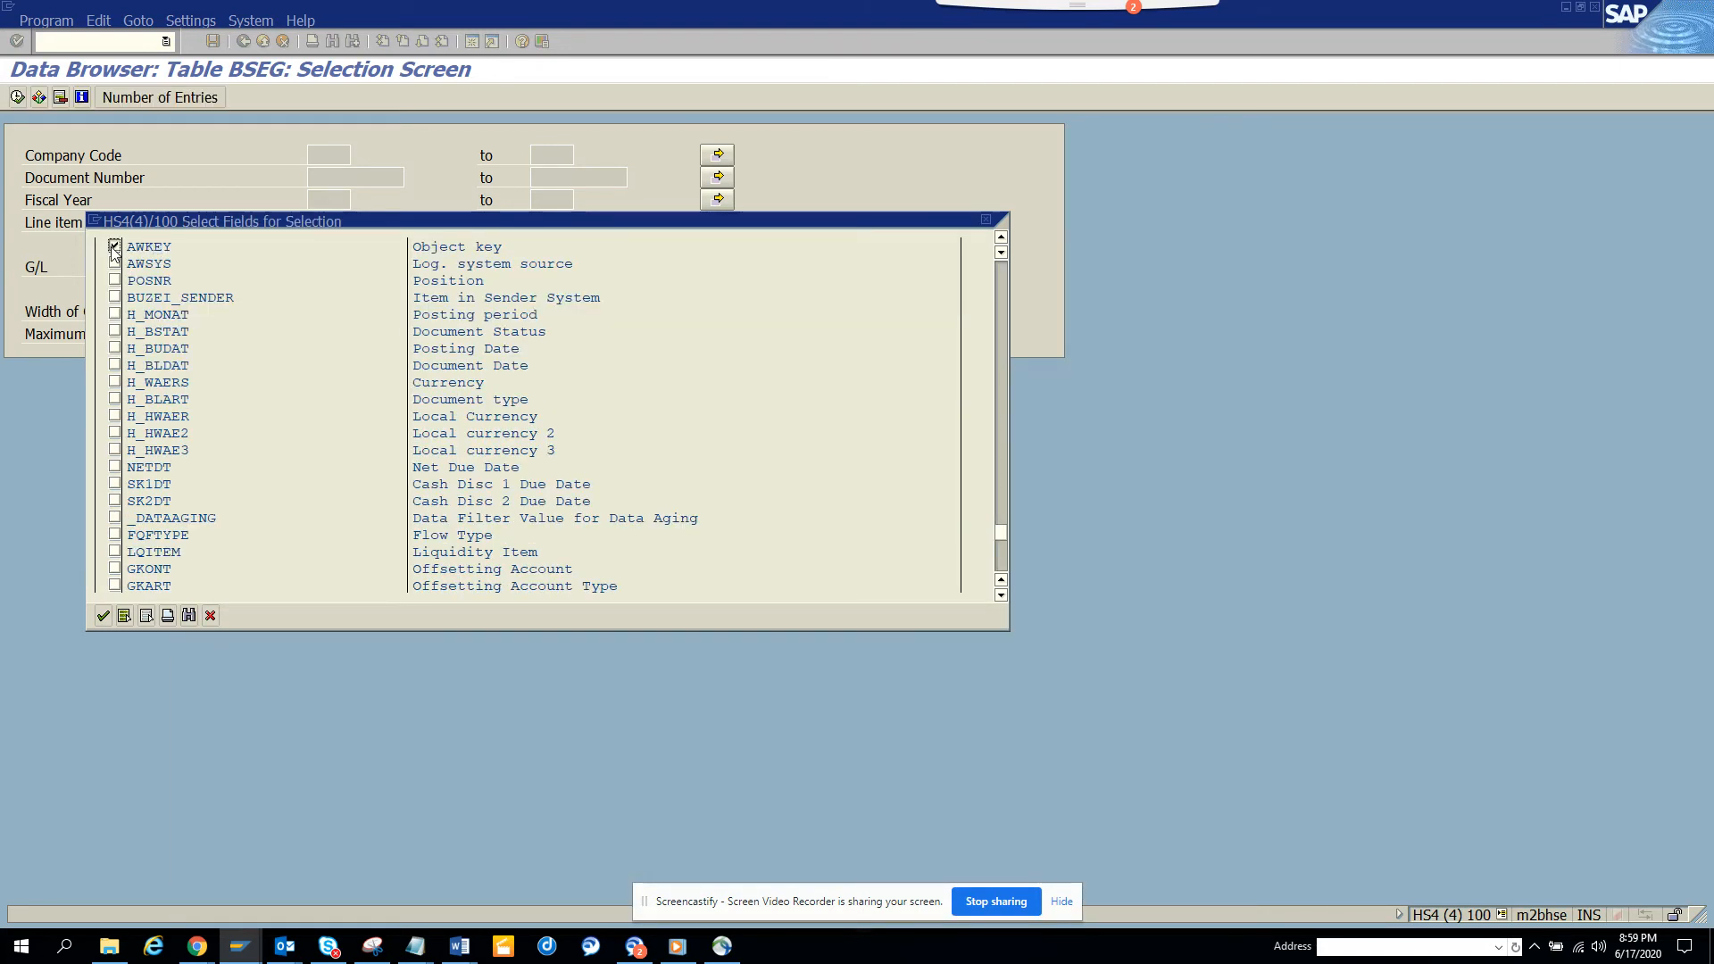
click(115, 246)
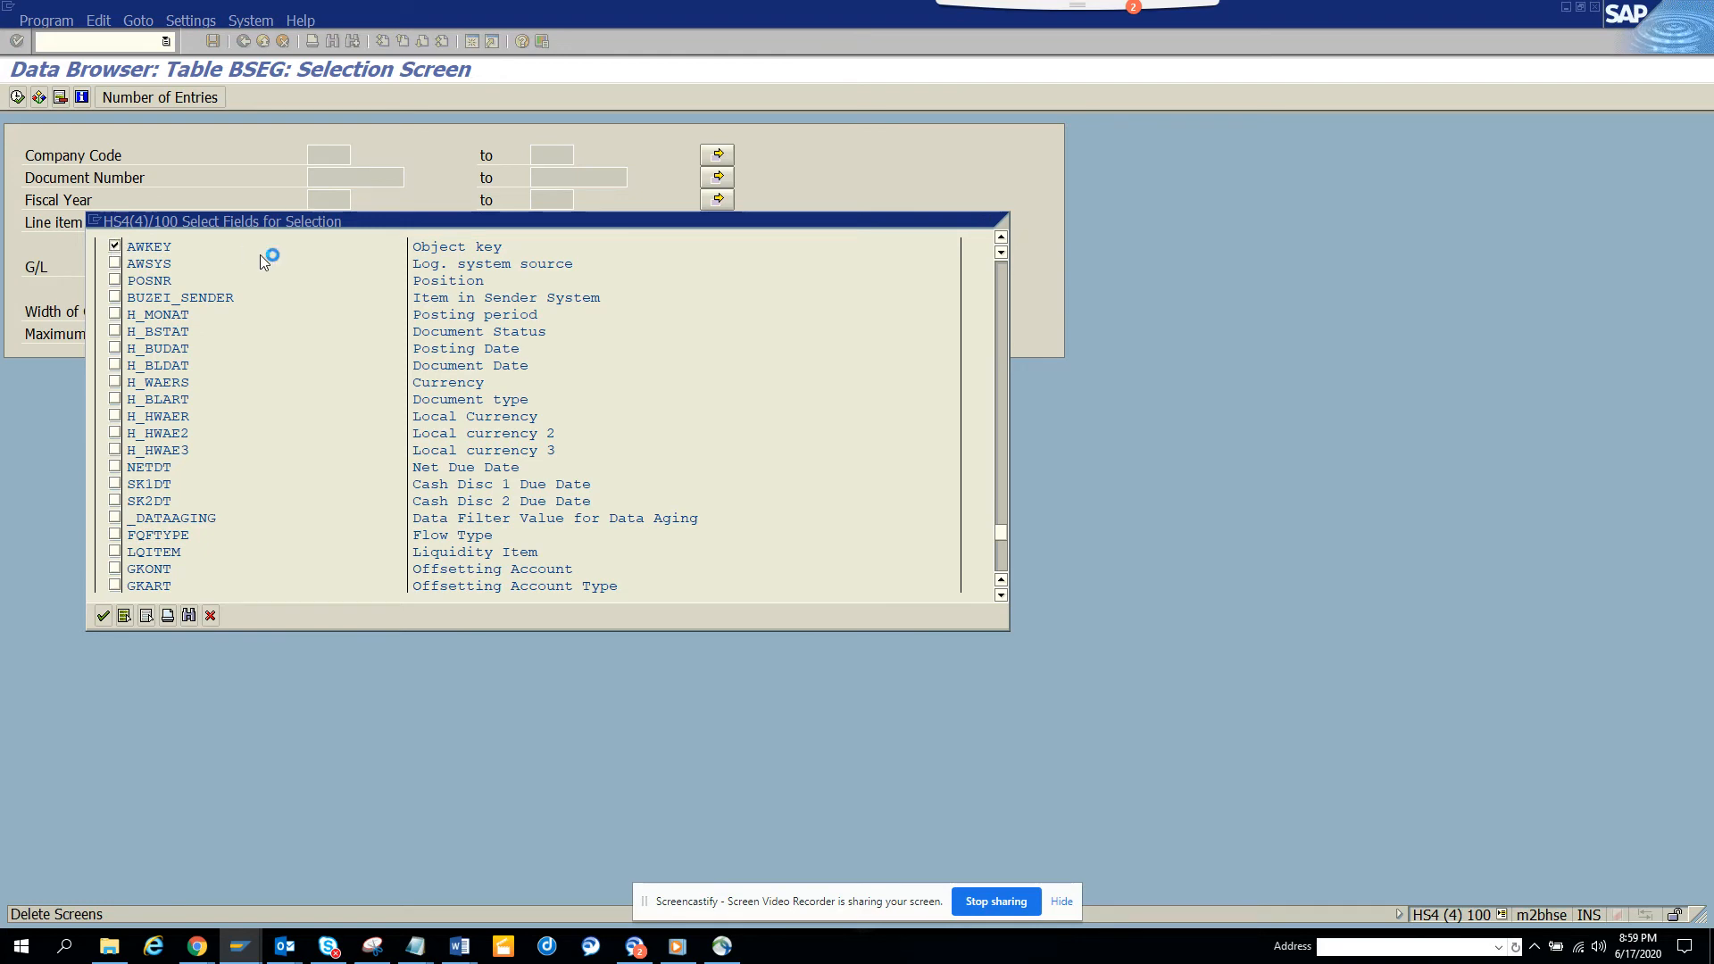
click(102, 614)
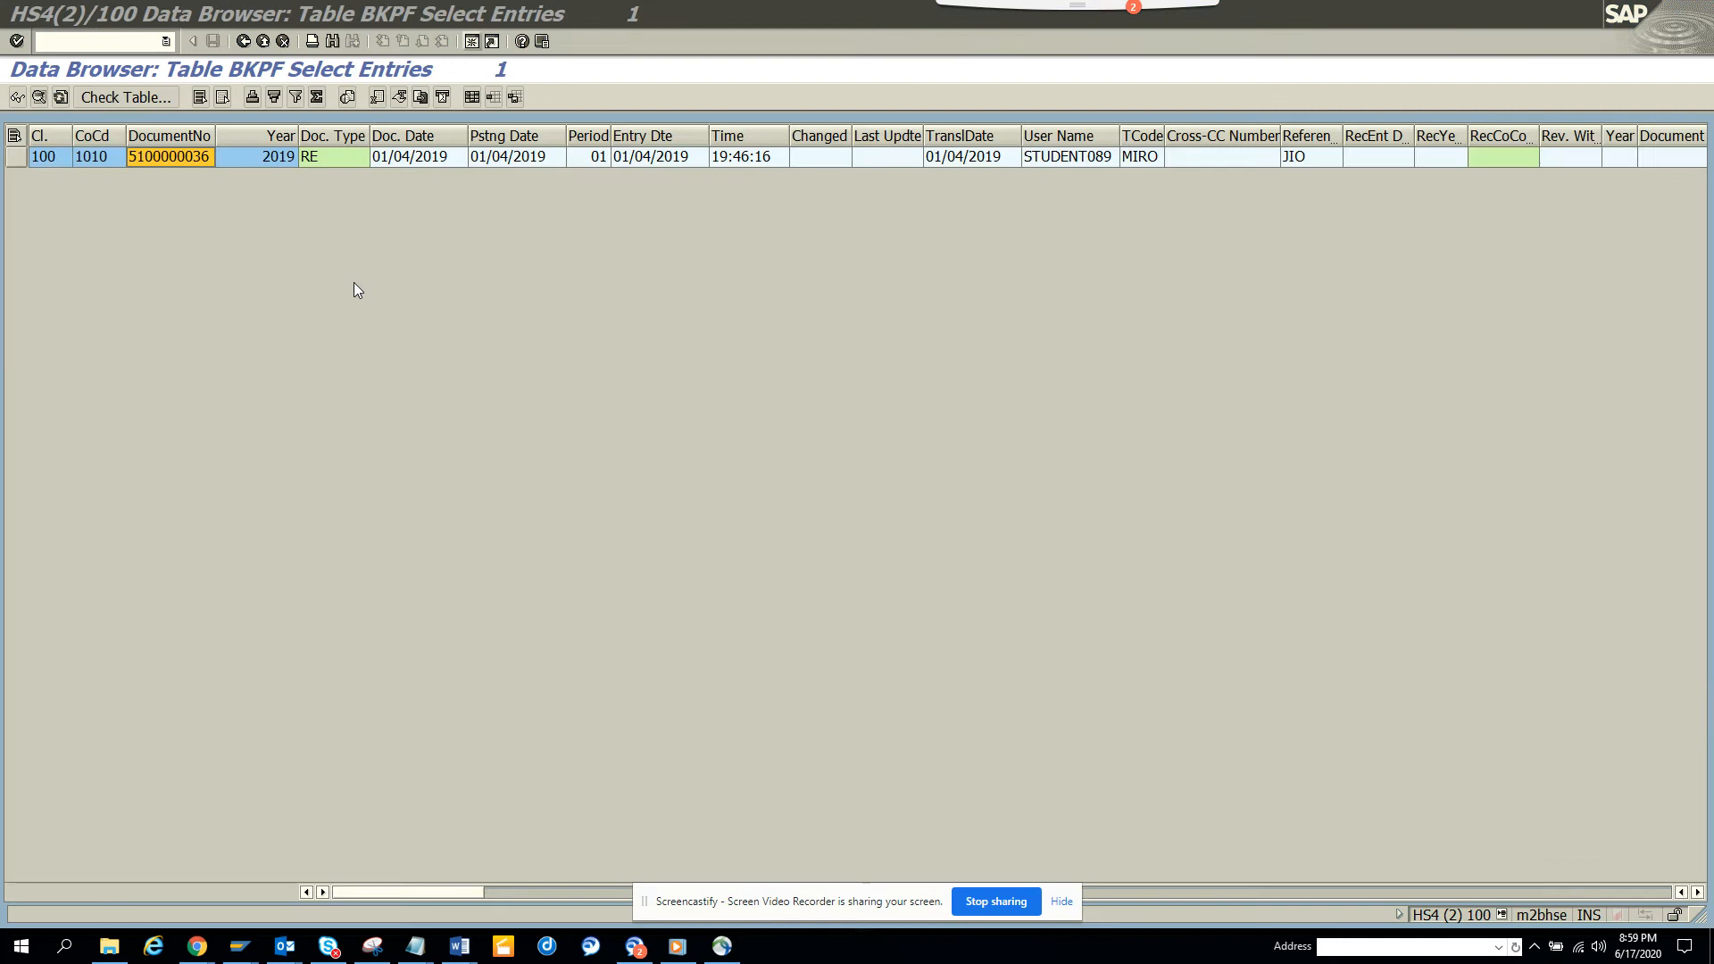
click(169, 157)
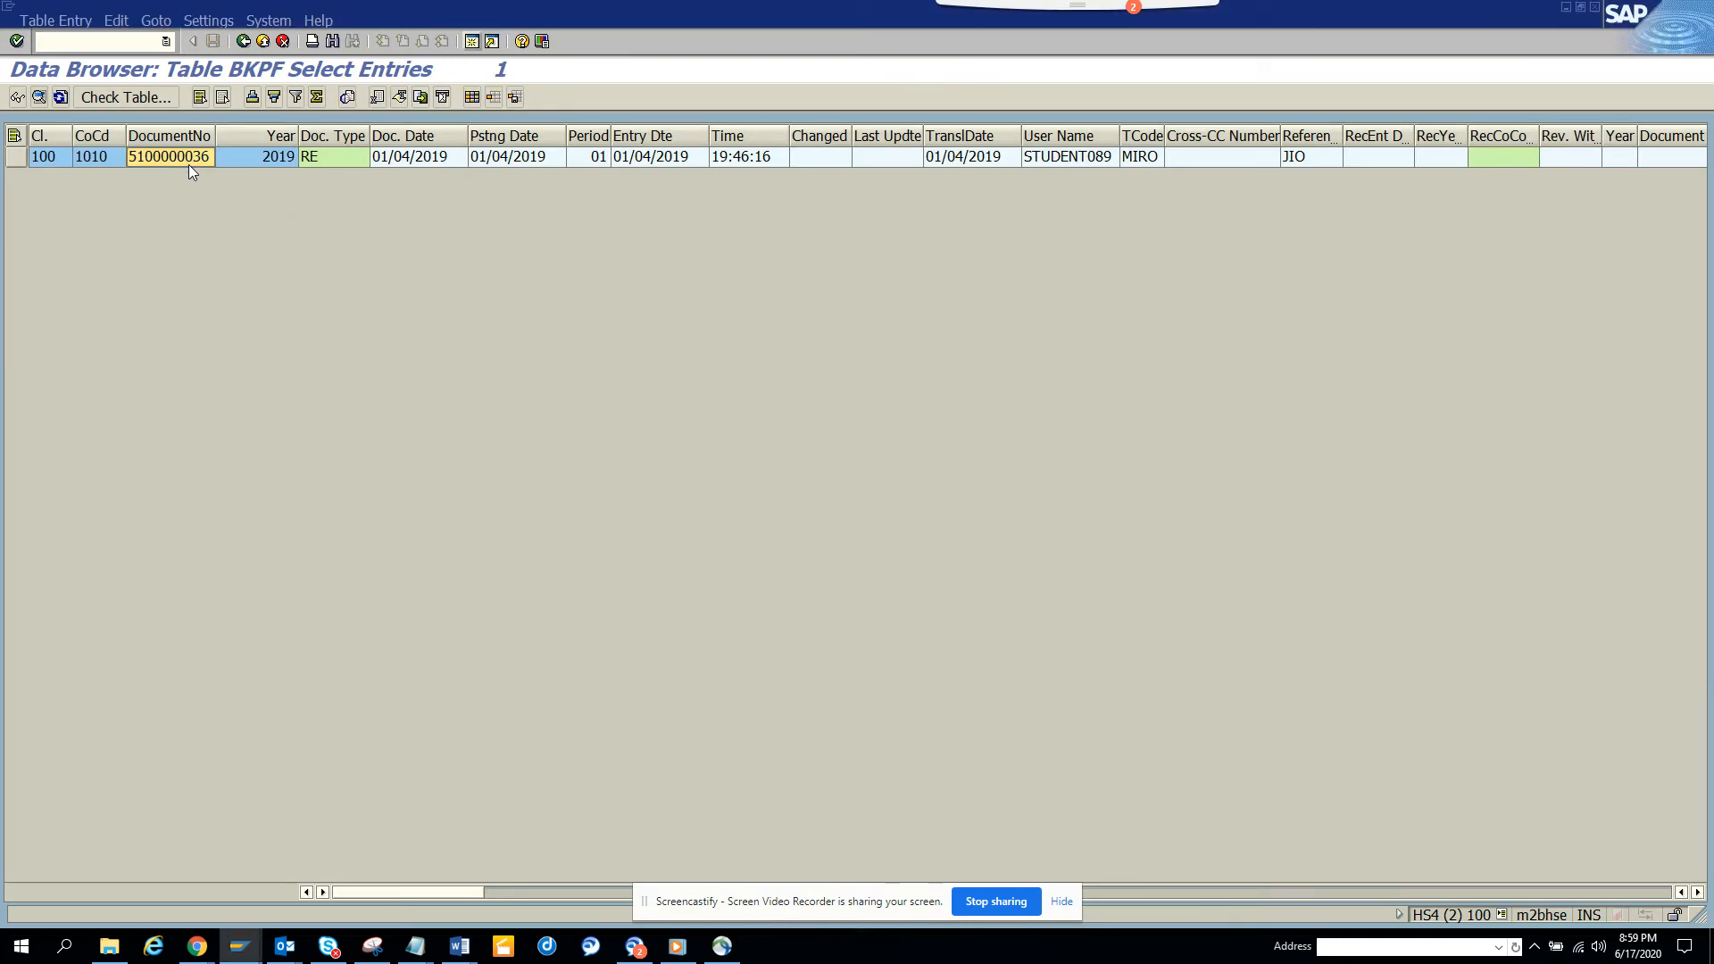
key(alt+tab)
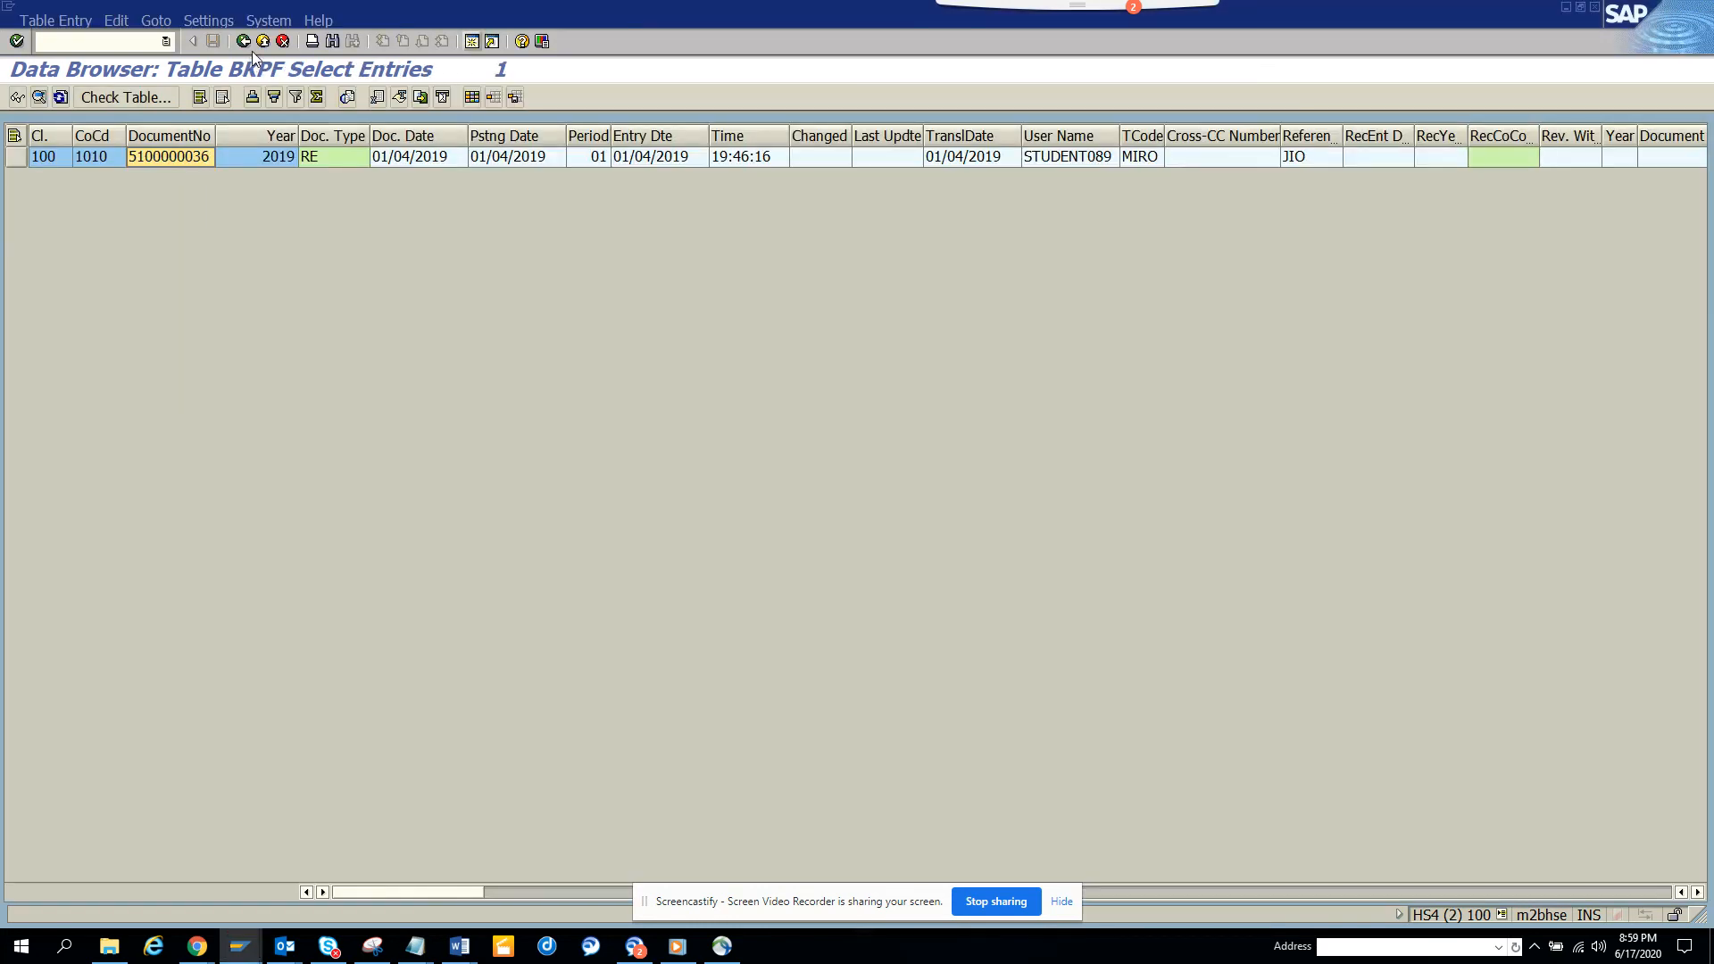
click(242, 41)
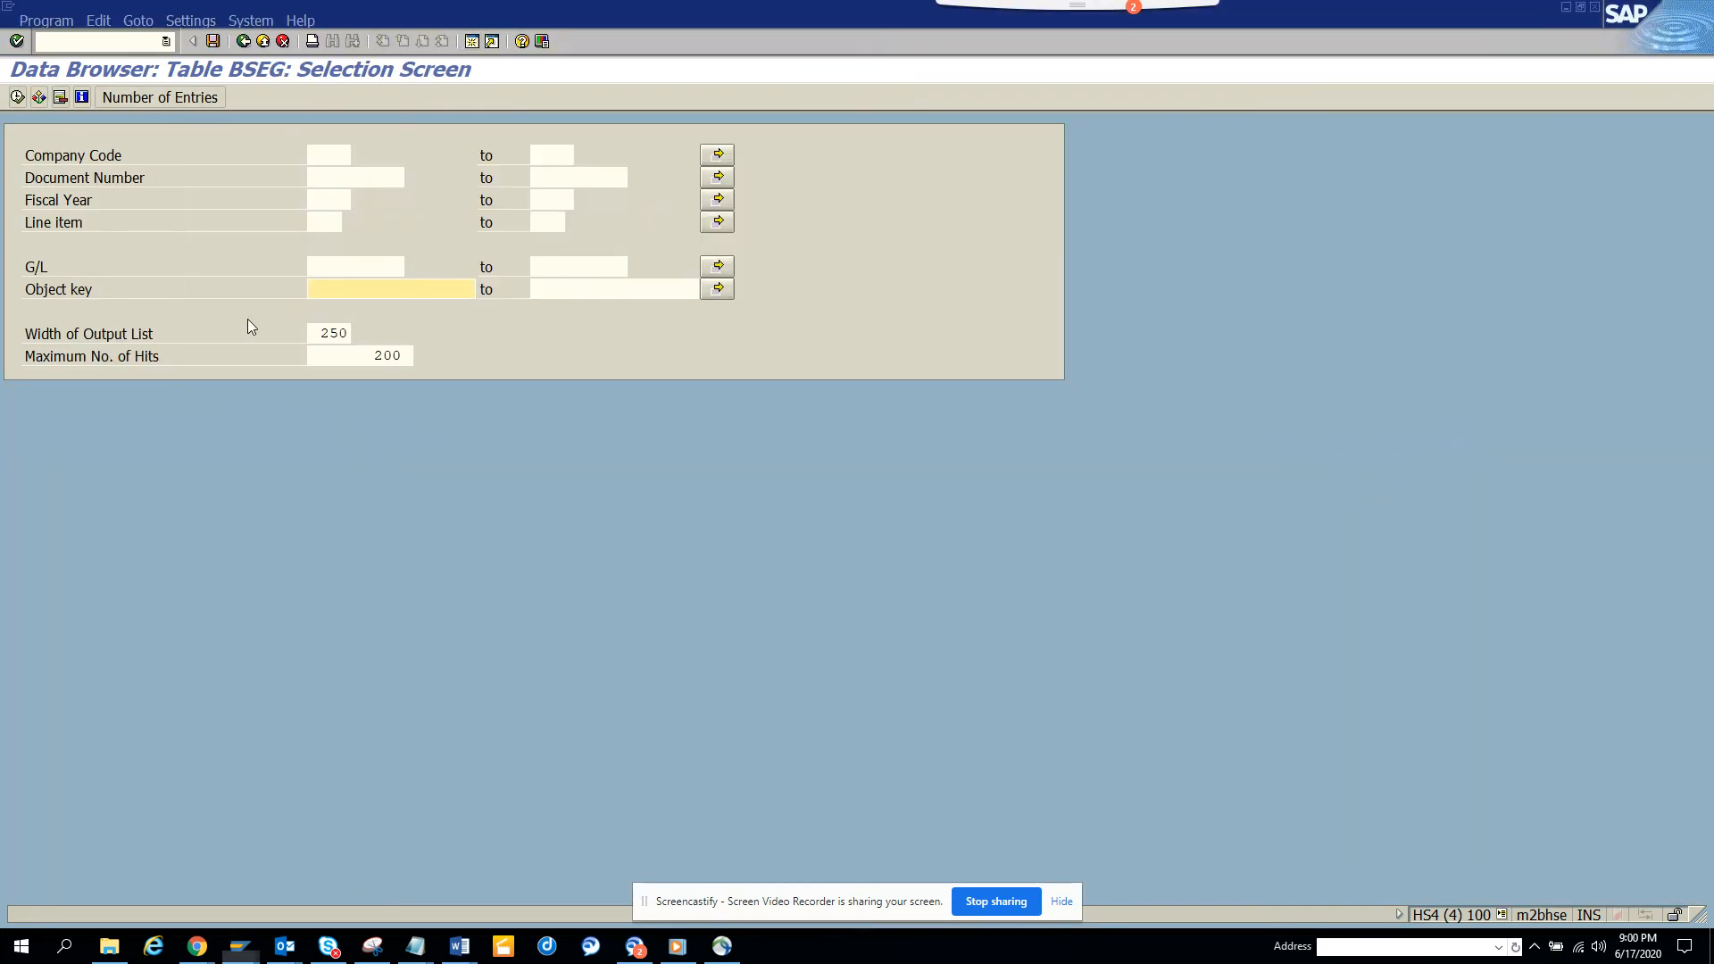
text(5100001192019)
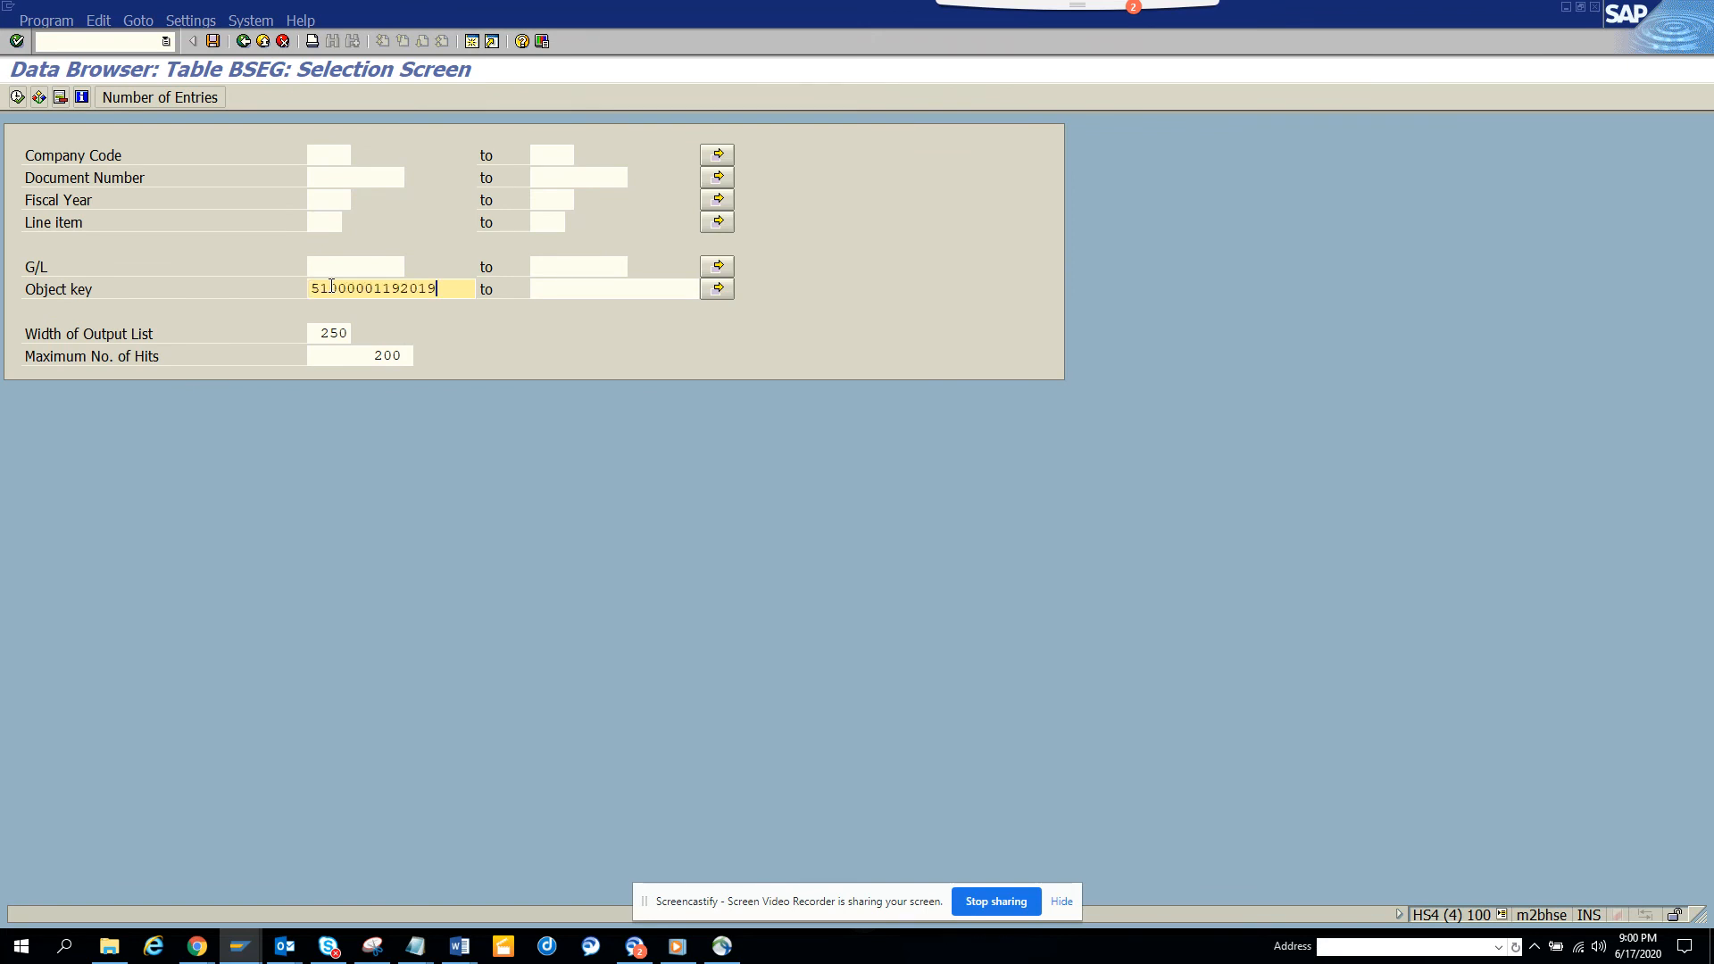